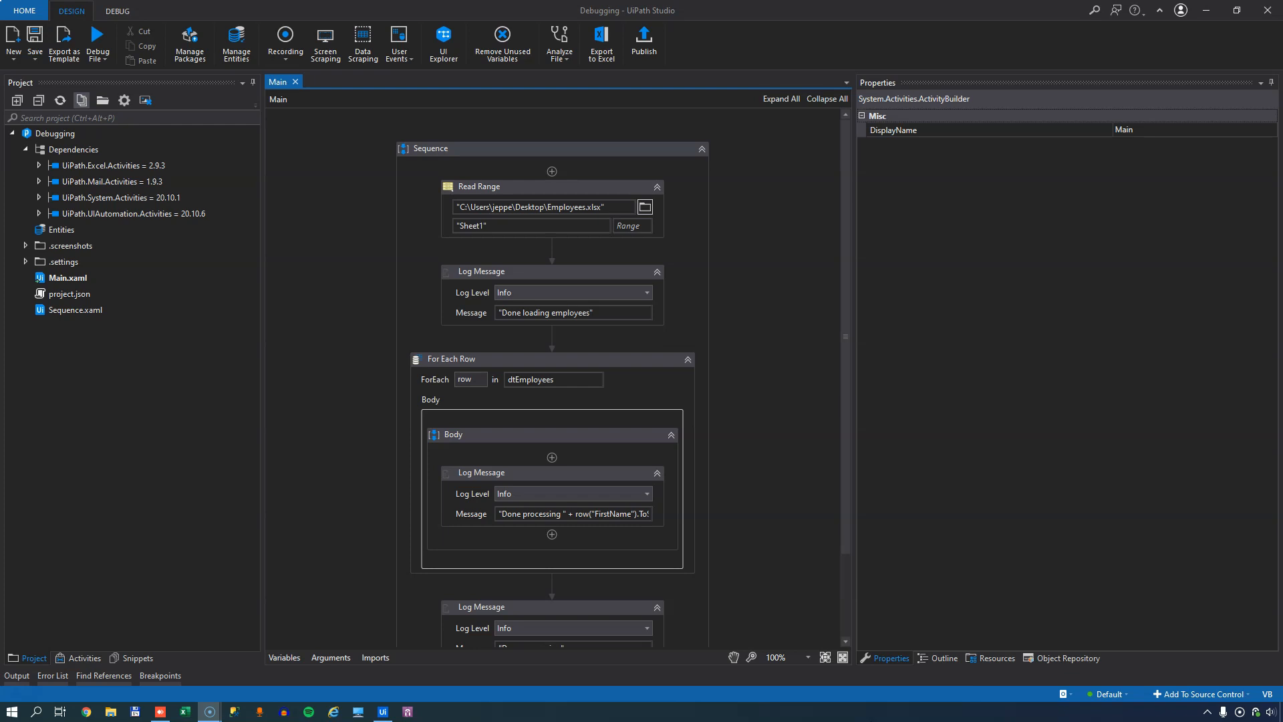
pyautogui.moveTo(767, 397)
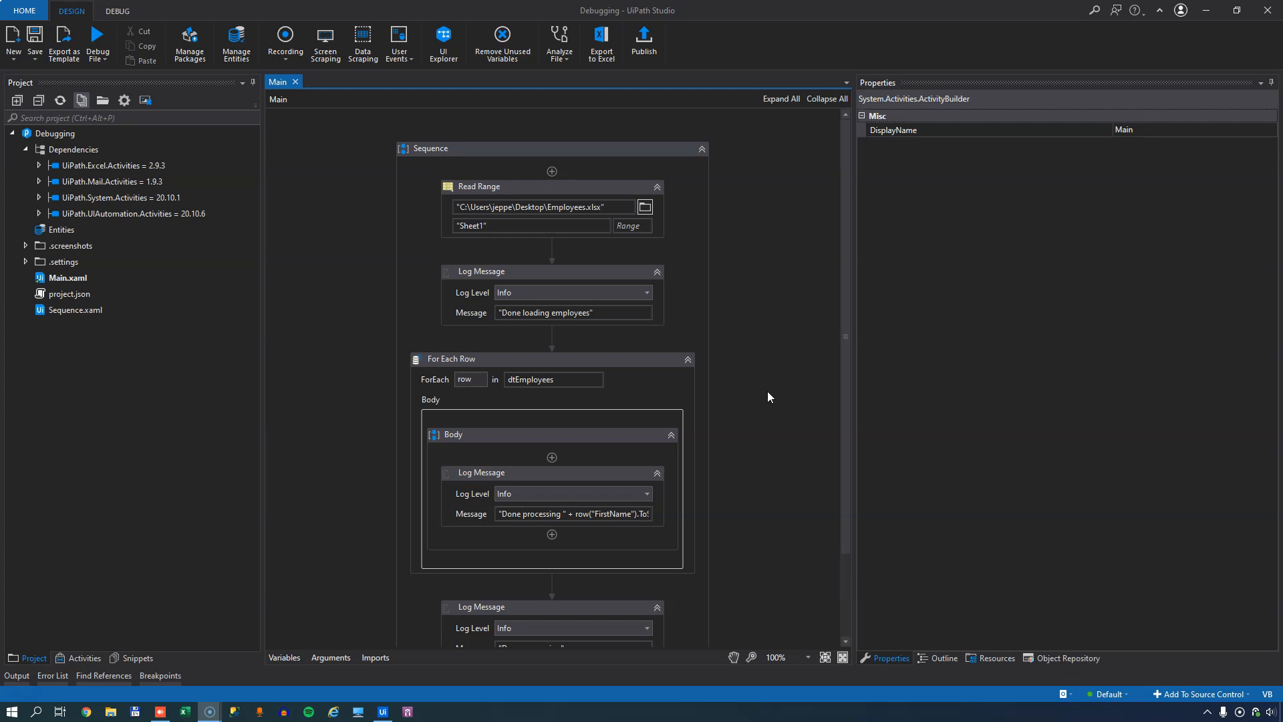
pyautogui.moveTo(753, 395)
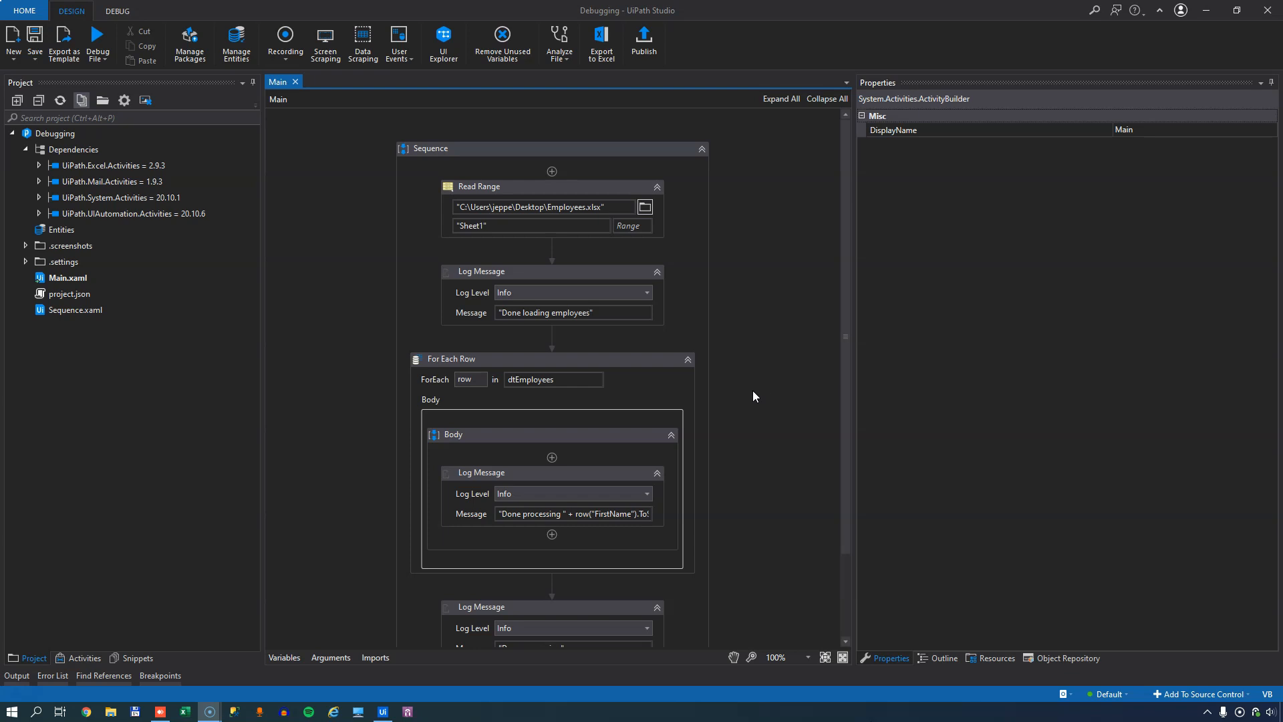
pyautogui.moveTo(744, 397)
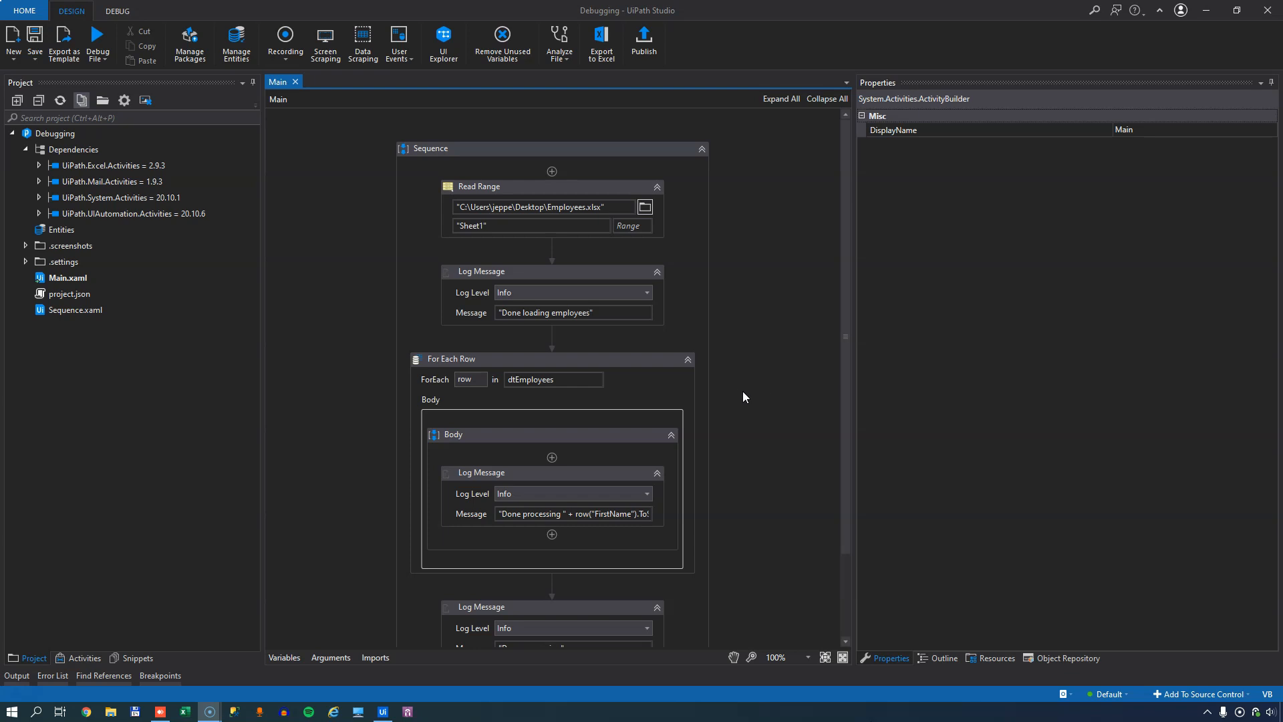
# - Inspect the Read Range activity, then run the Main workflow with Debug File
pyautogui.click(584, 187)
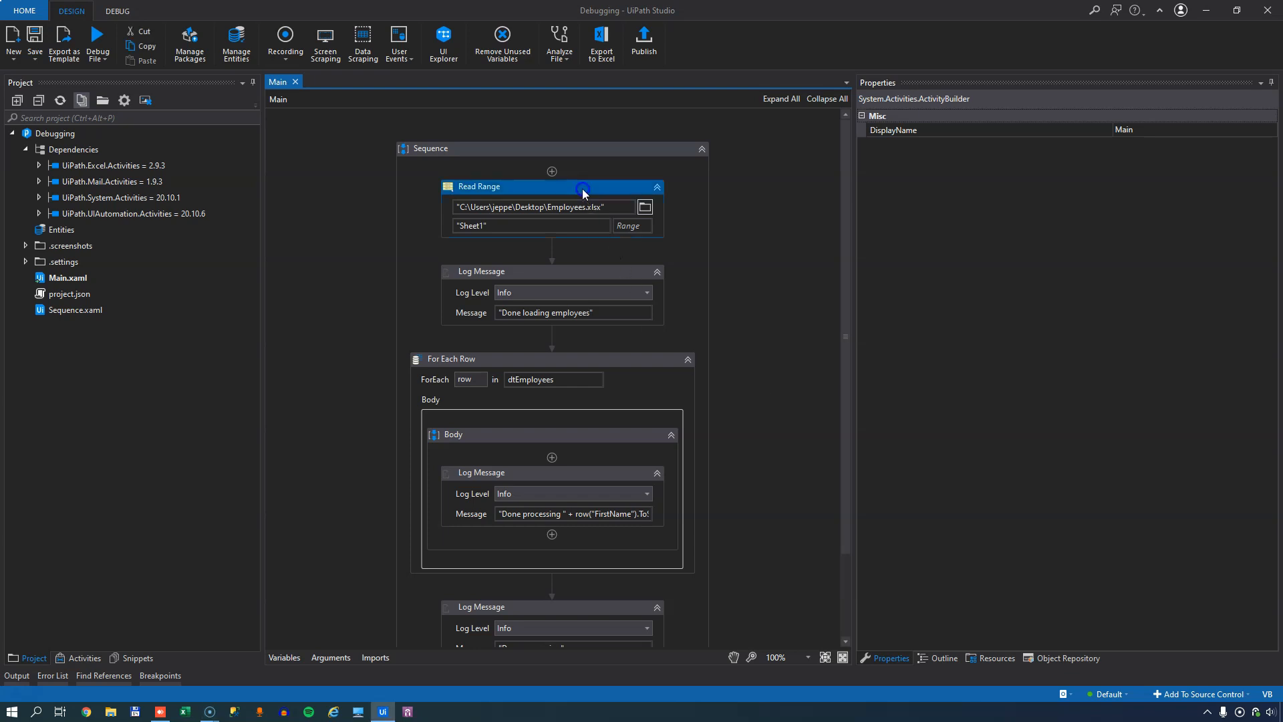
pyautogui.click(480, 187)
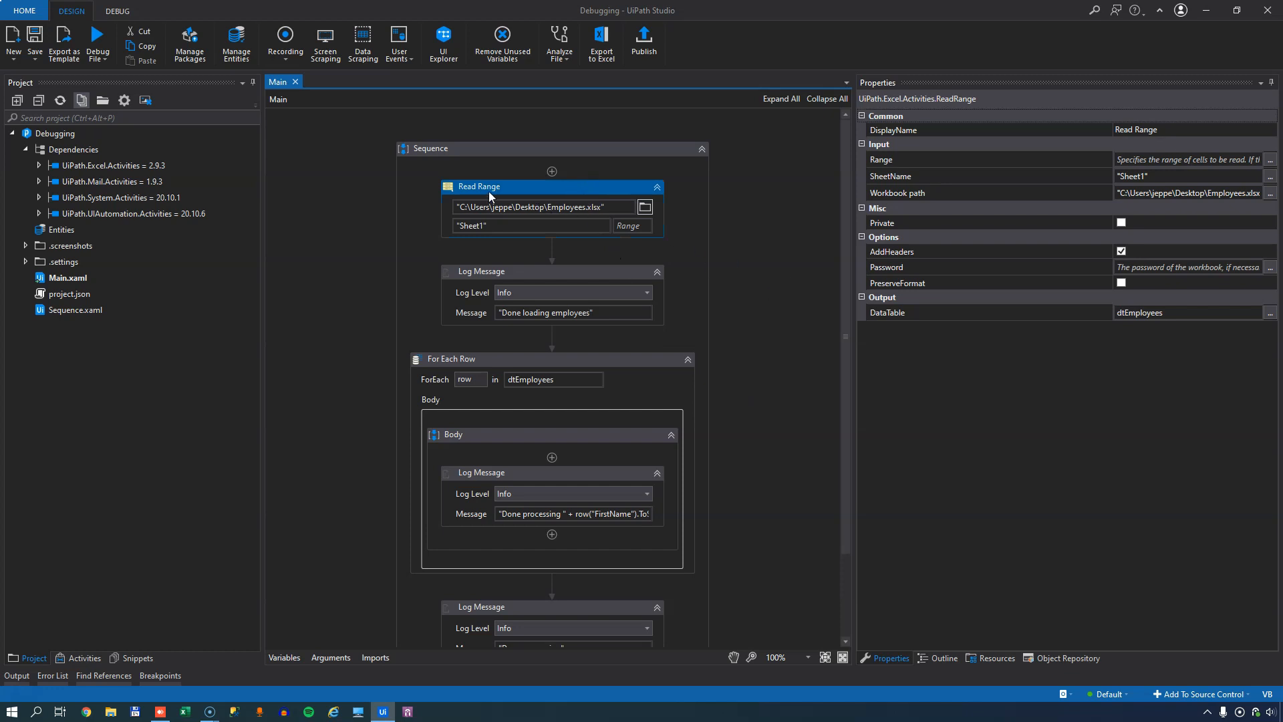
pyautogui.moveTo(883, 324)
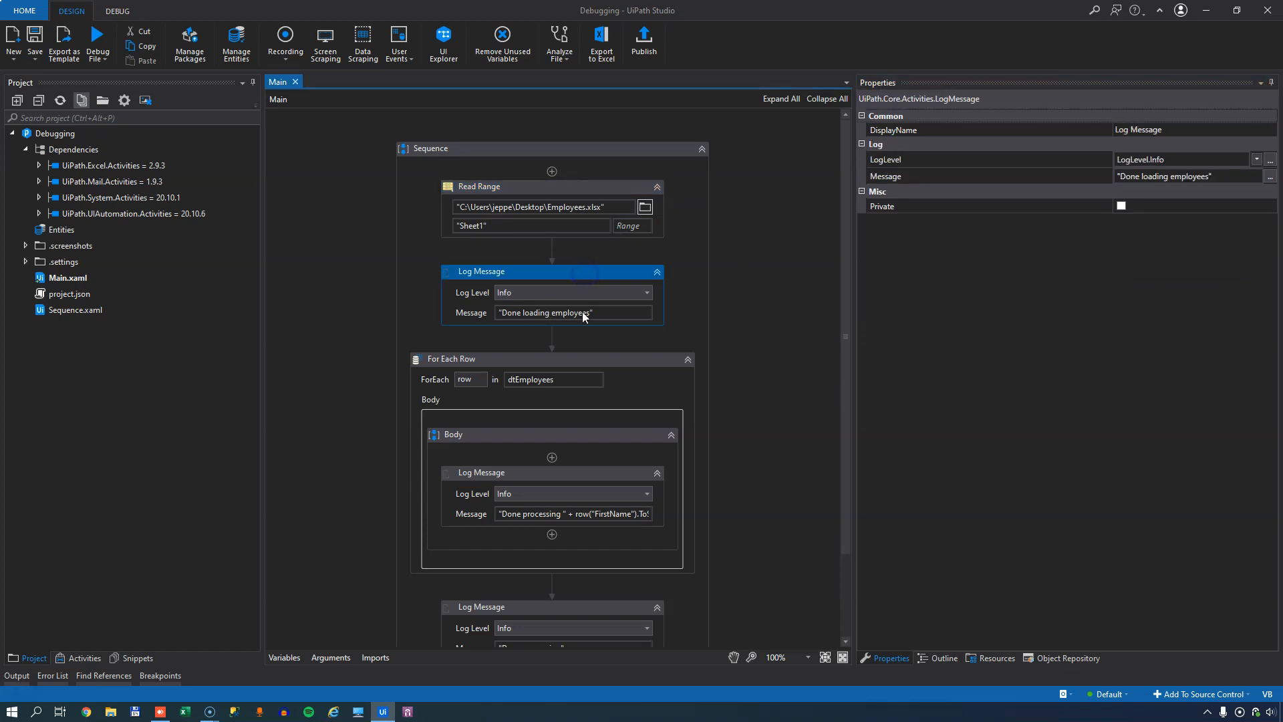
pyautogui.moveTo(609, 319)
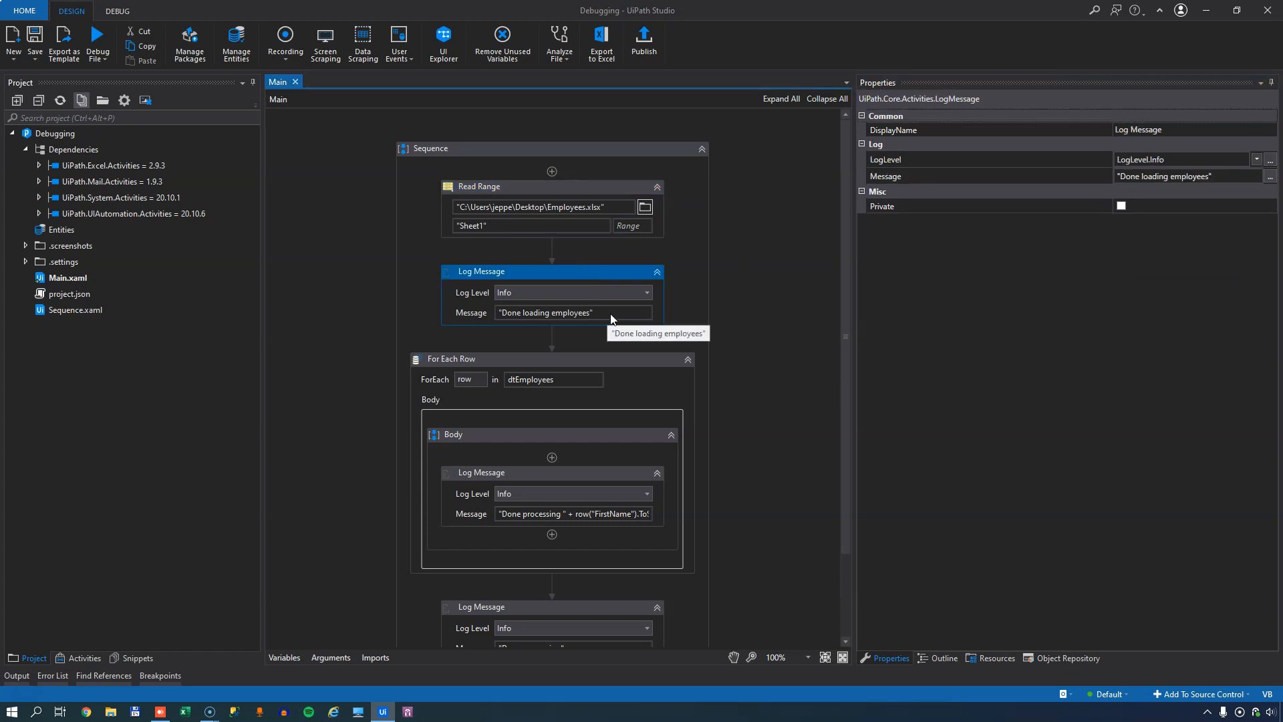
pyautogui.click(547, 358)
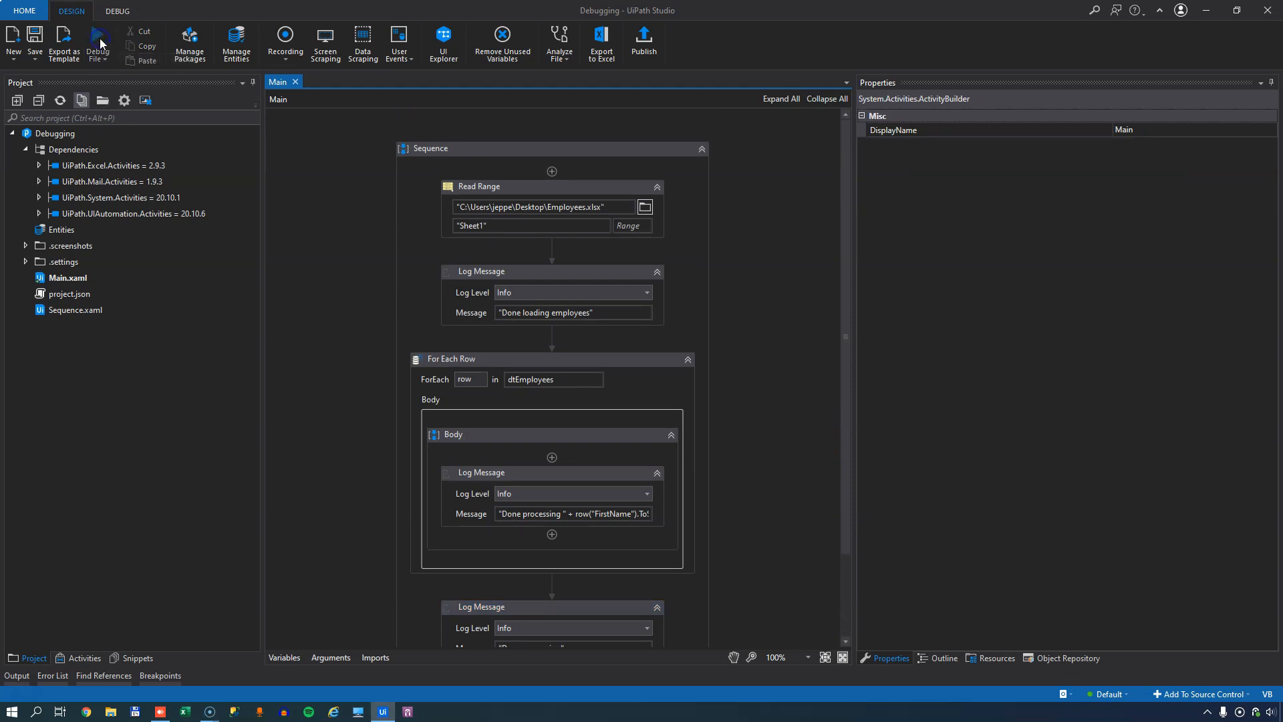
pyautogui.click(118, 11)
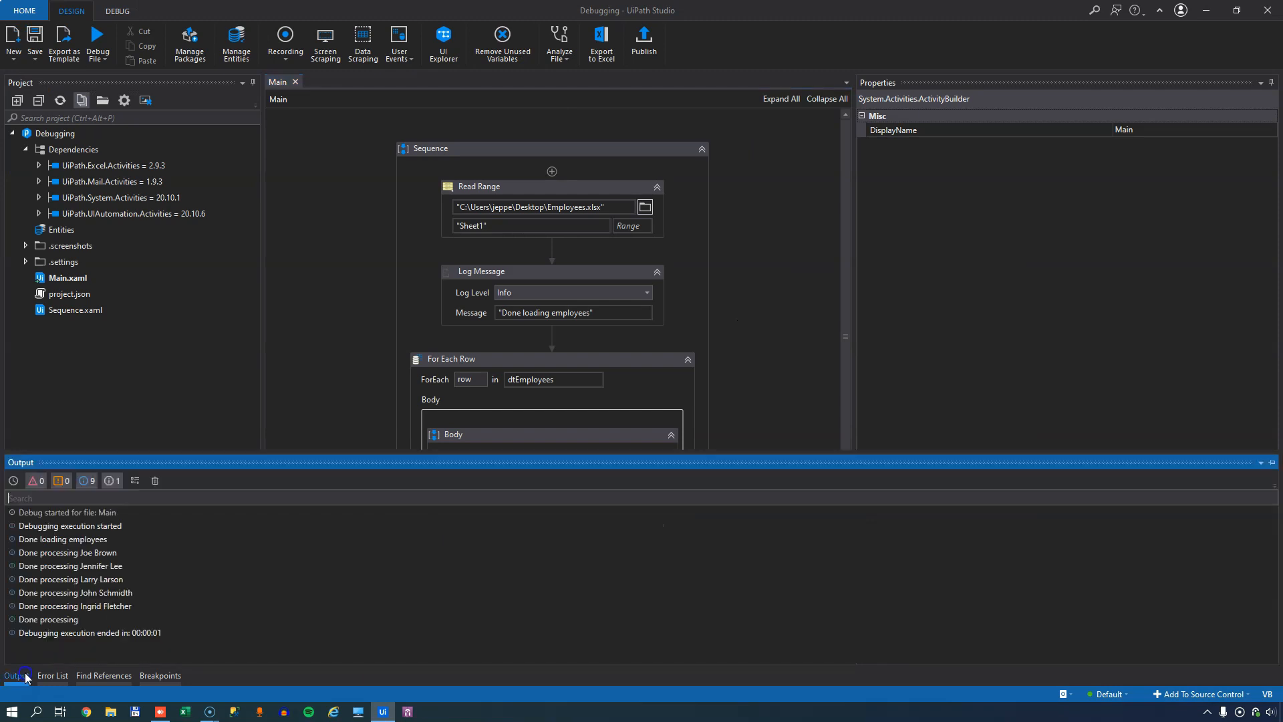
pyautogui.moveTo(81, 622)
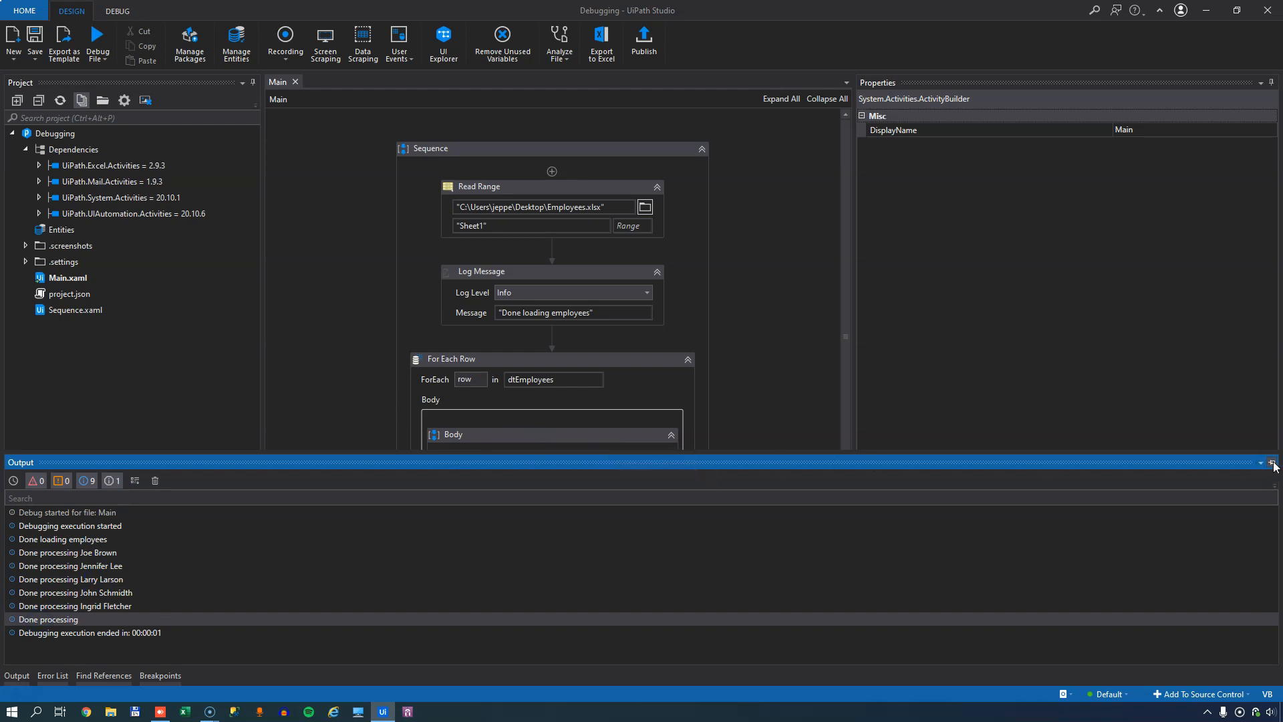
pyautogui.moveTo(1272, 462)
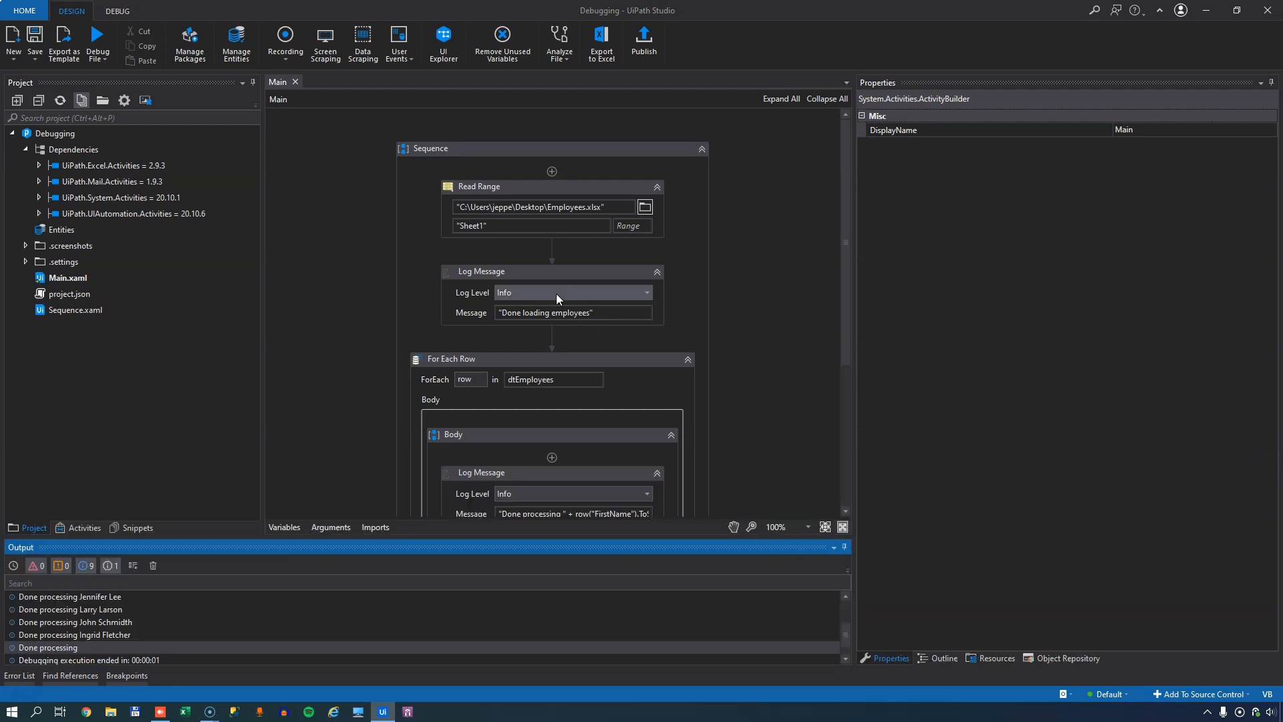
# - Toggle a breakpoint on the 'Done loading employees' Log Message activity
pyautogui.rightClick(483, 272)
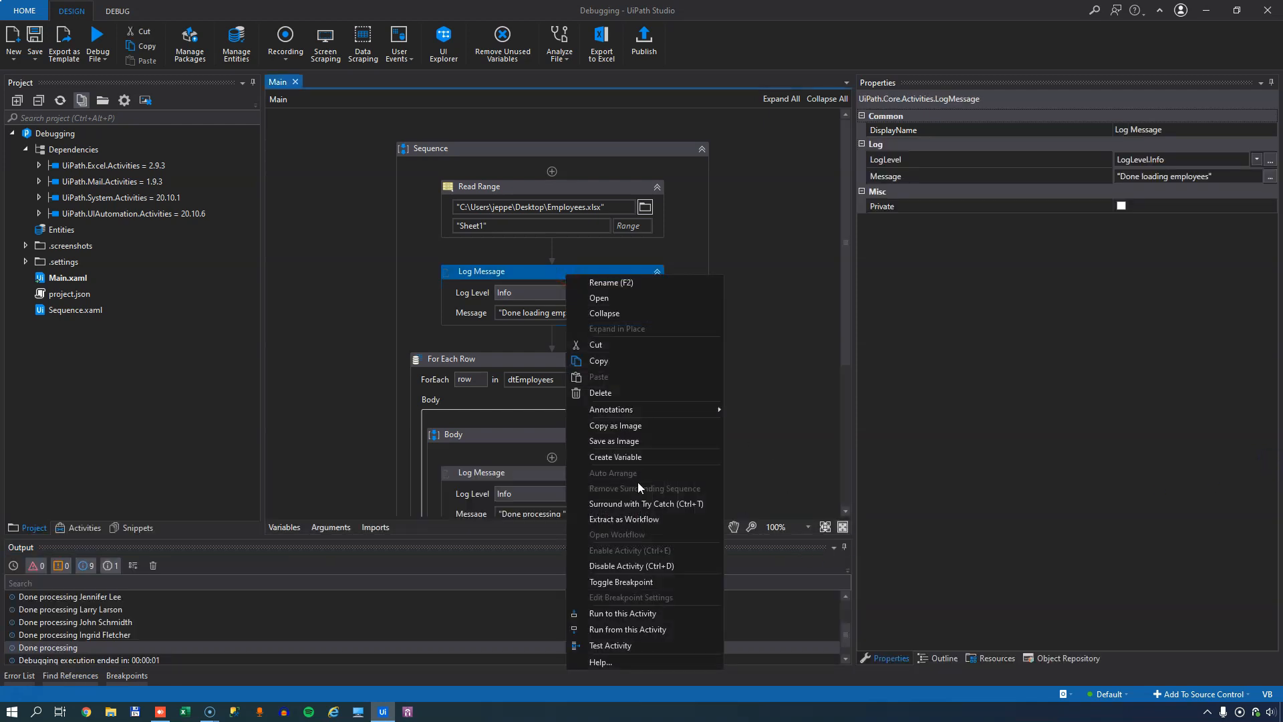
pyautogui.moveTo(620, 581)
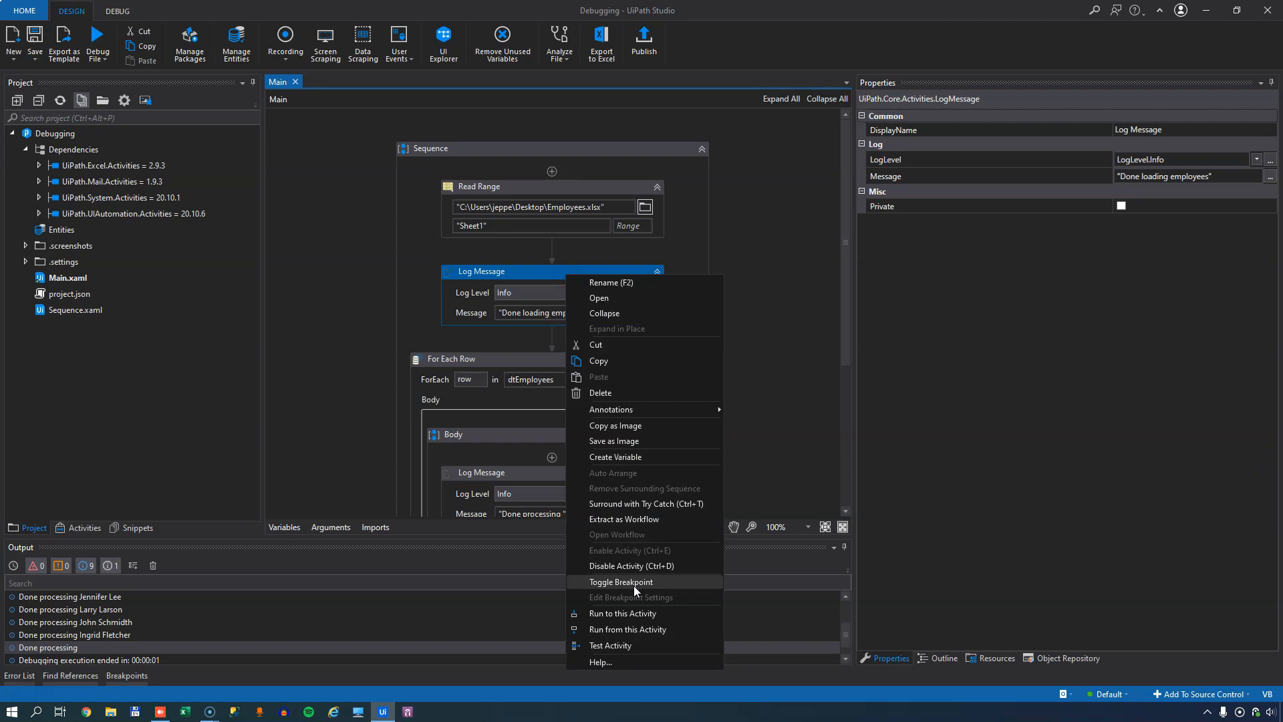
pyautogui.click(621, 582)
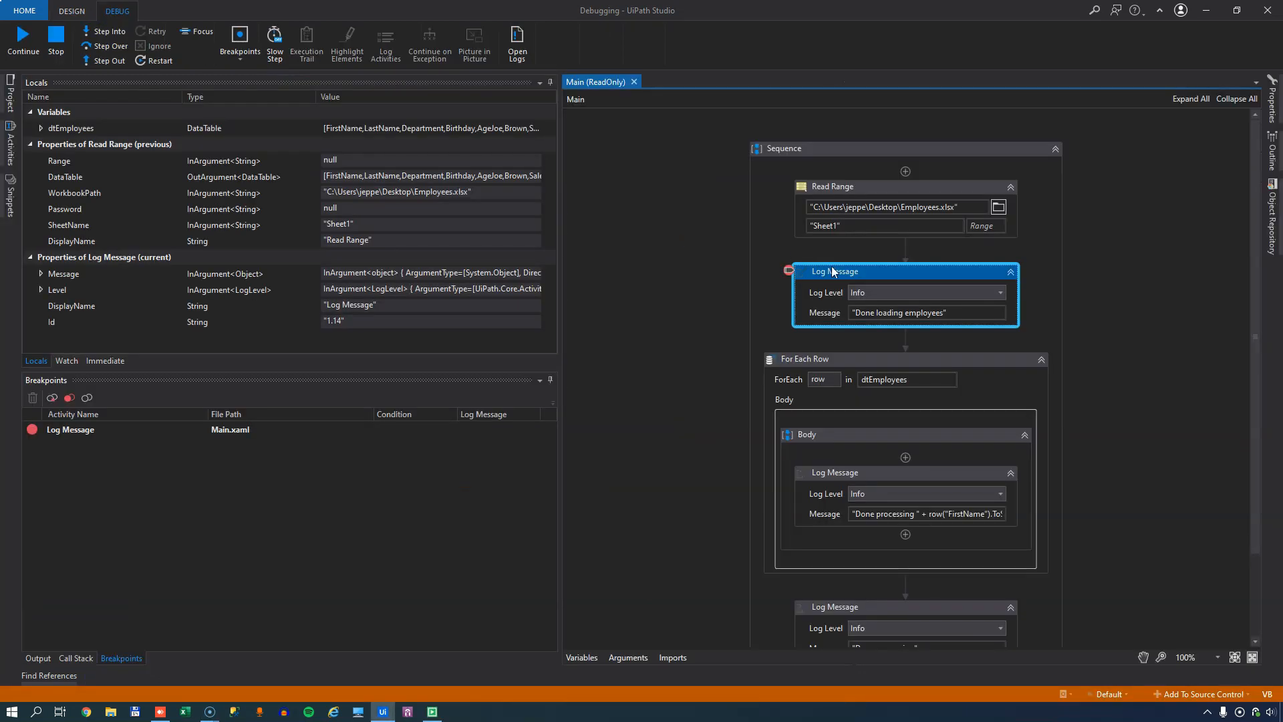
pyautogui.moveTo(807, 336)
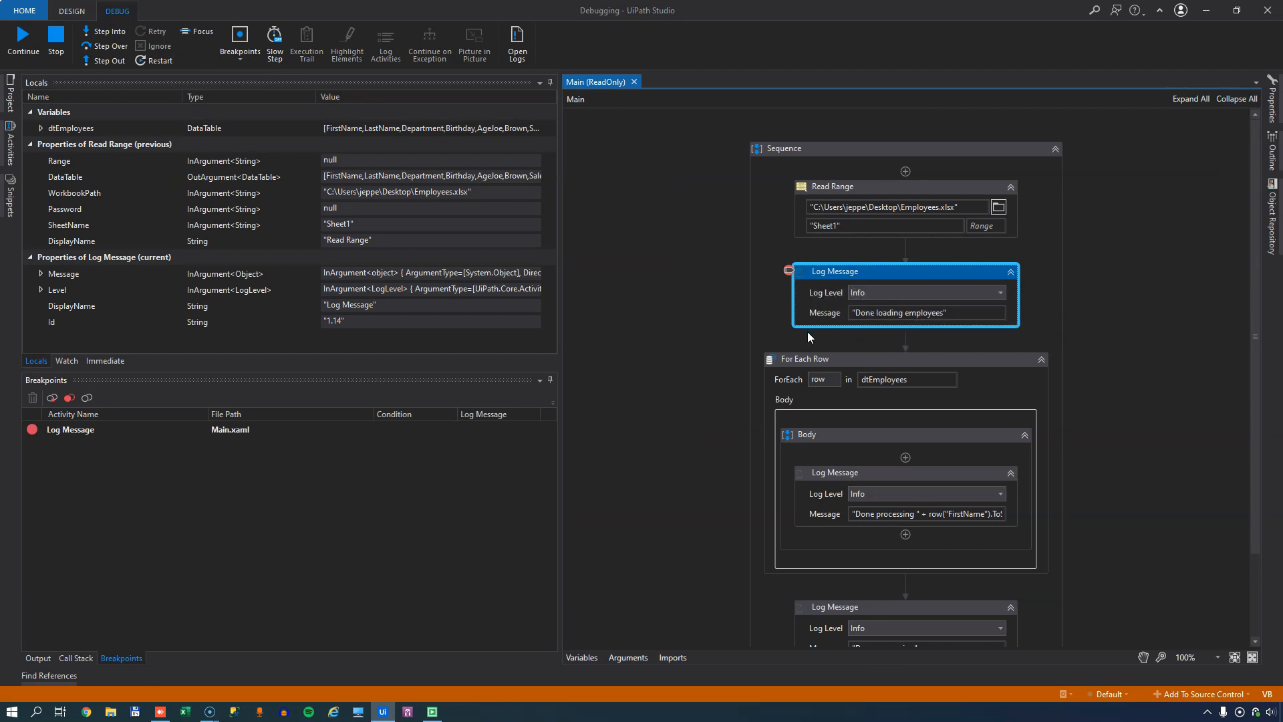
pyautogui.moveTo(1029, 319)
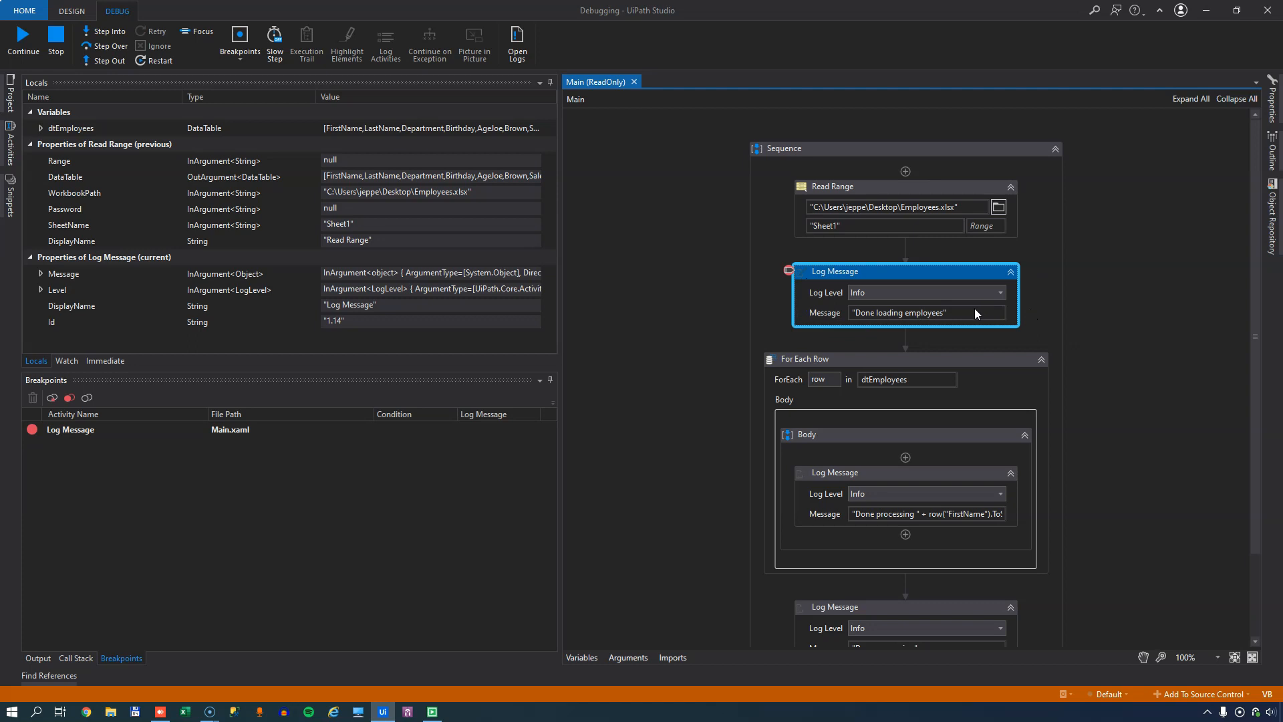
pyautogui.moveTo(975, 313)
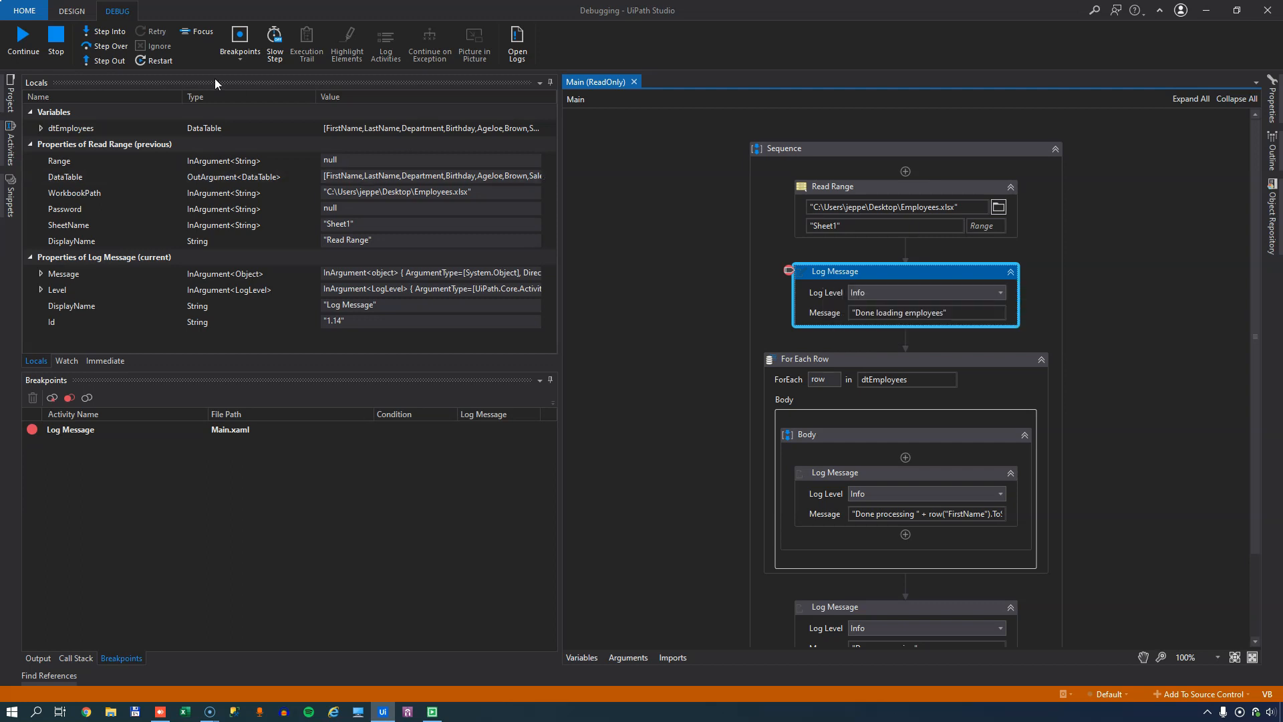
pyautogui.moveTo(104, 45)
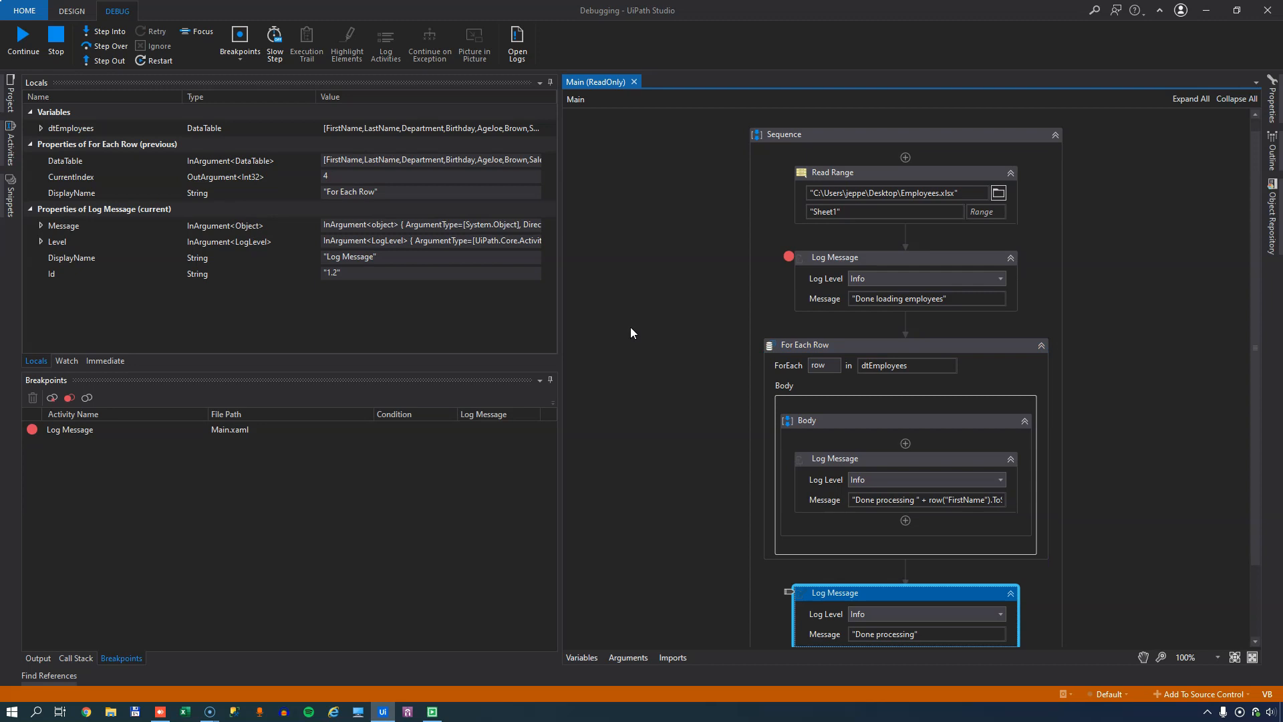
pyautogui.click(23, 42)
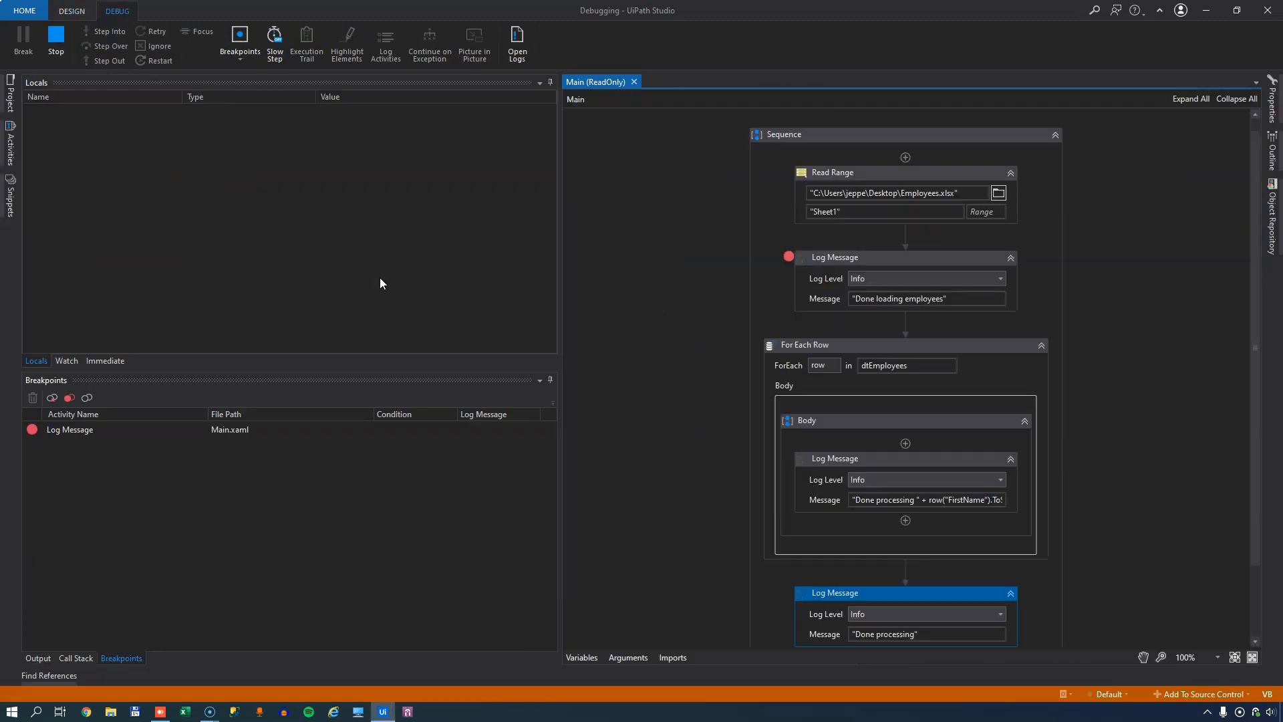
pyautogui.click(109, 30)
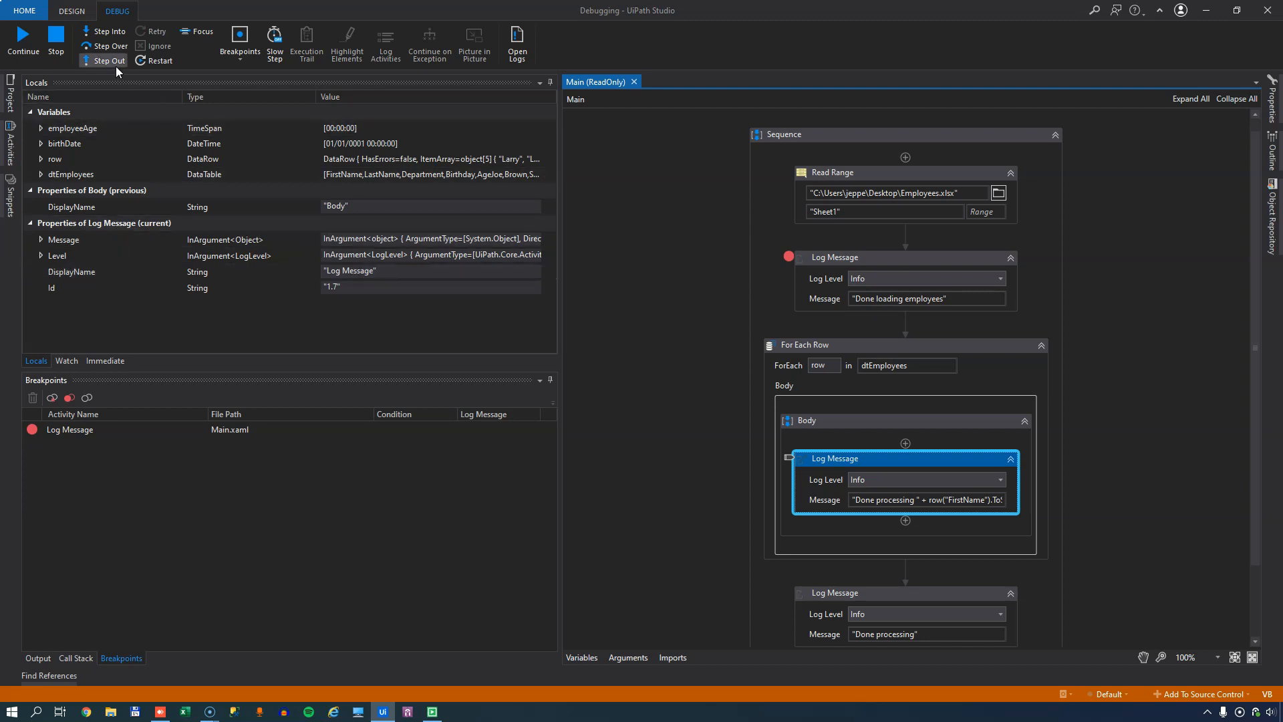
pyautogui.click(107, 61)
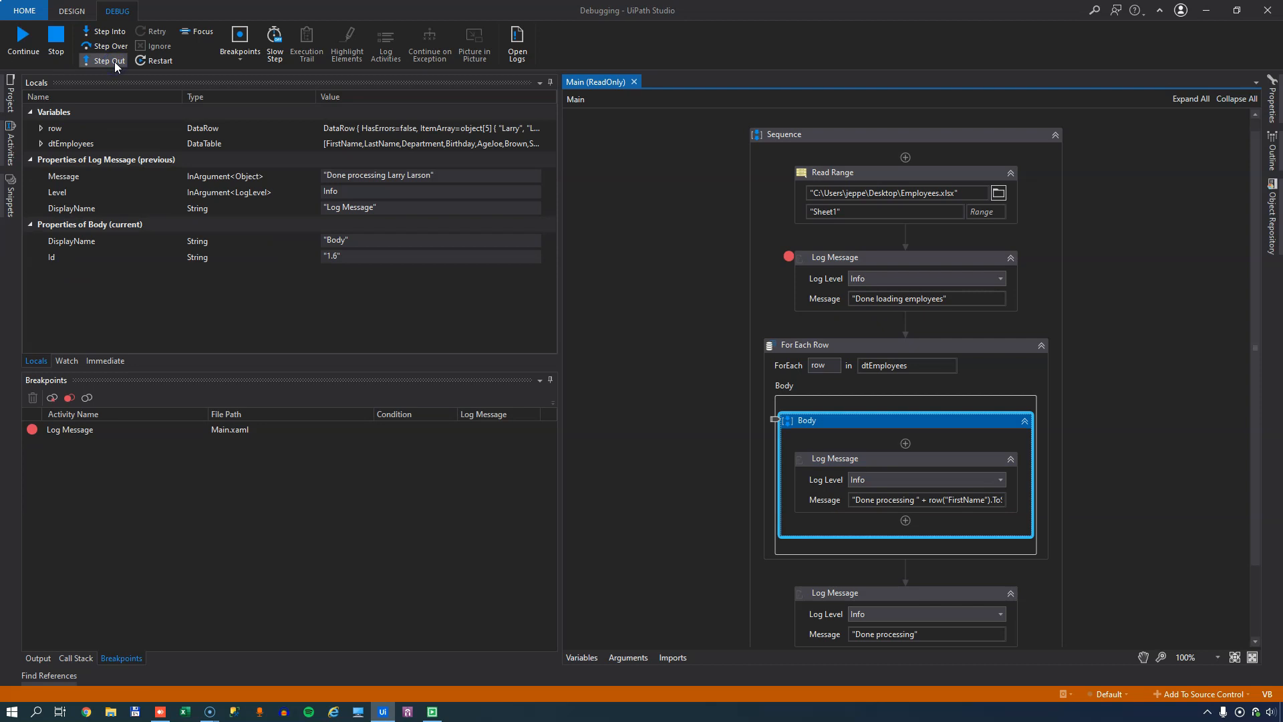
pyautogui.click(106, 60)
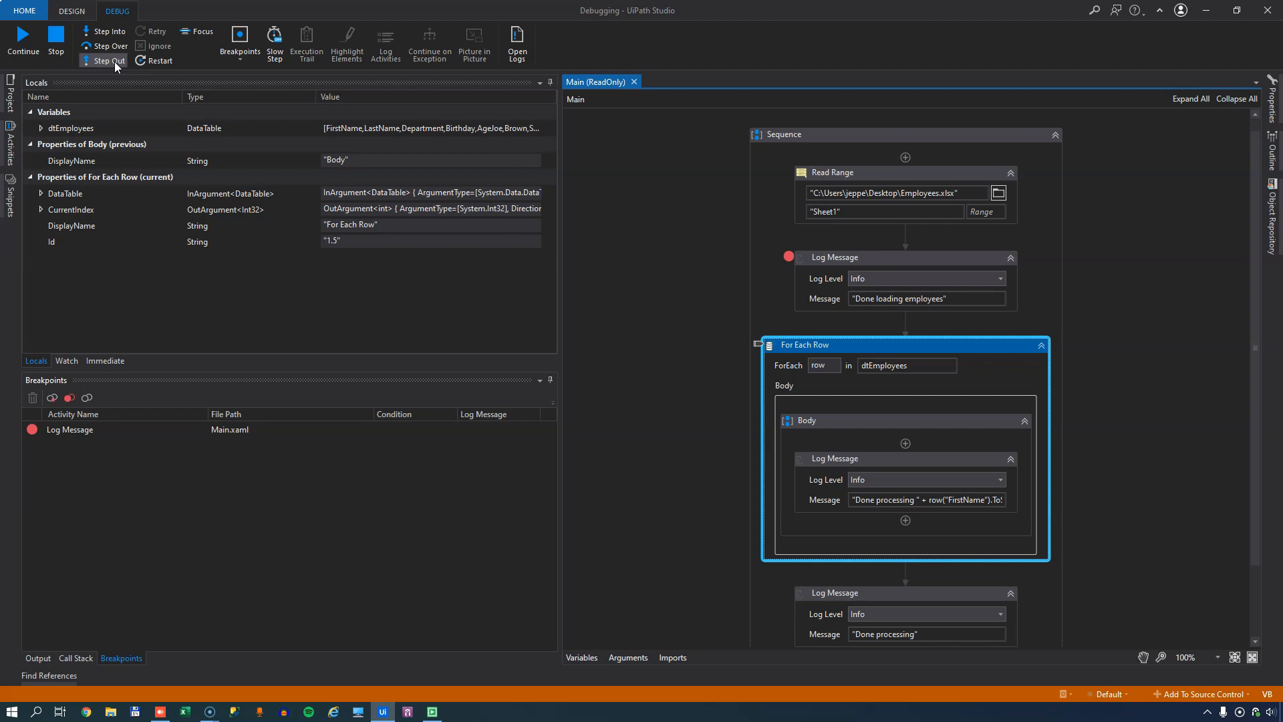
pyautogui.click(107, 46)
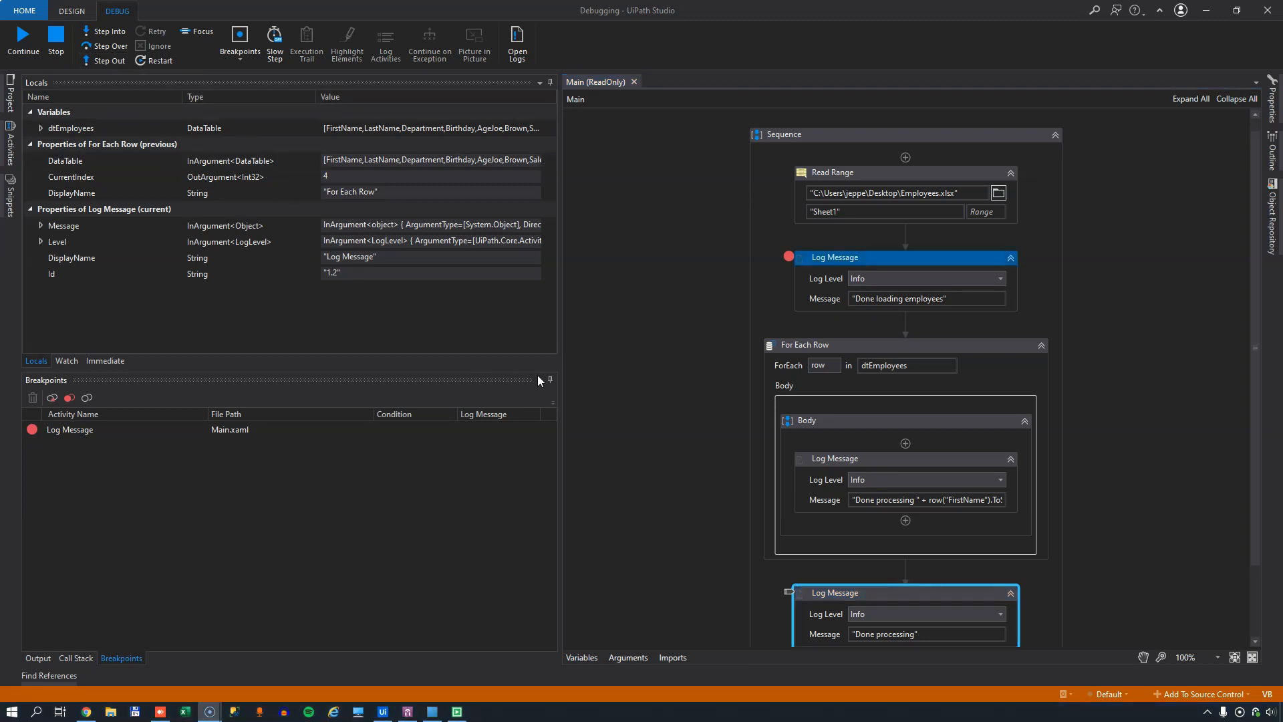
pyautogui.moveTo(789, 257)
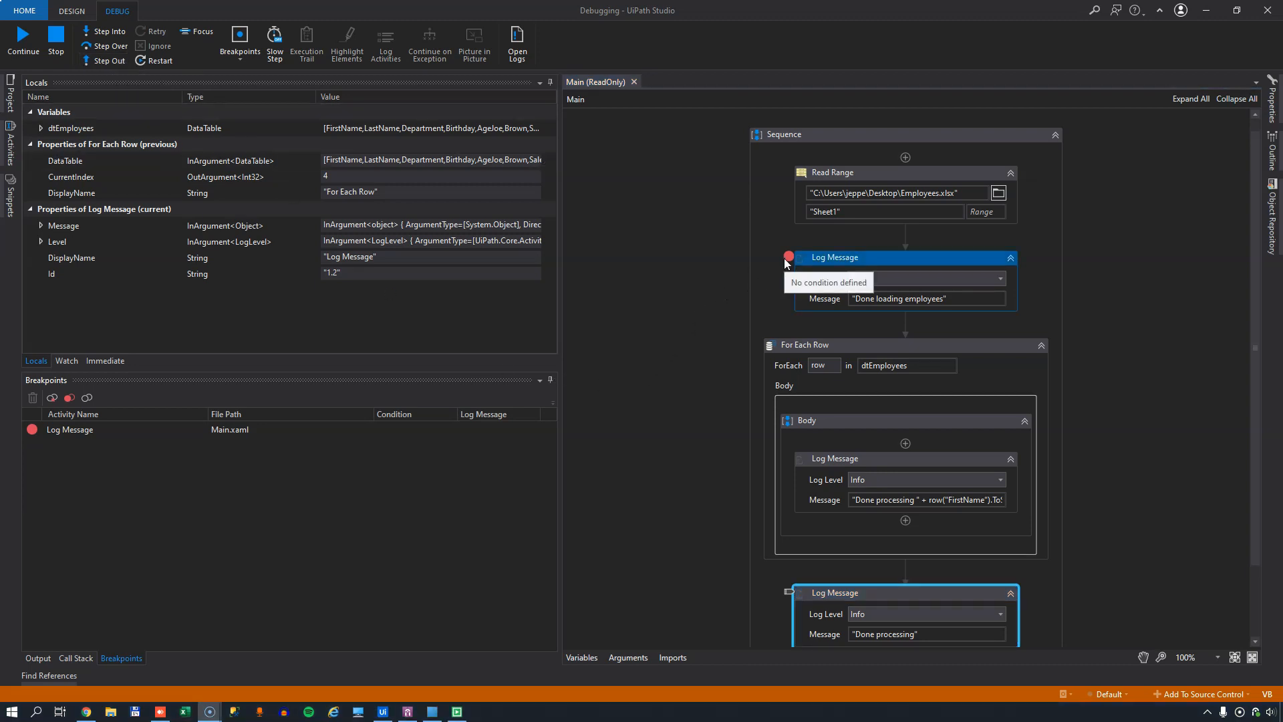
# - Bring up Edit Breakpoint Settings for the 'Done loading employees' breakpoint
pyautogui.rightClick(834, 256)
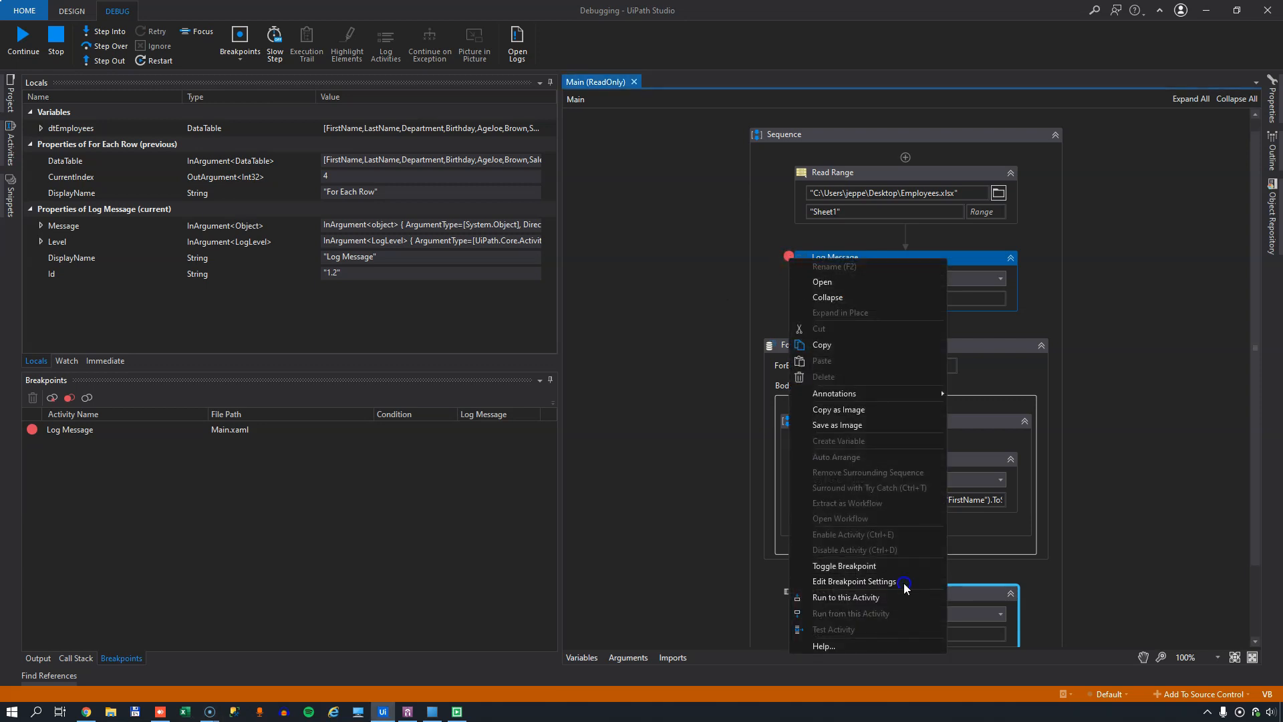
pyautogui.click(855, 582)
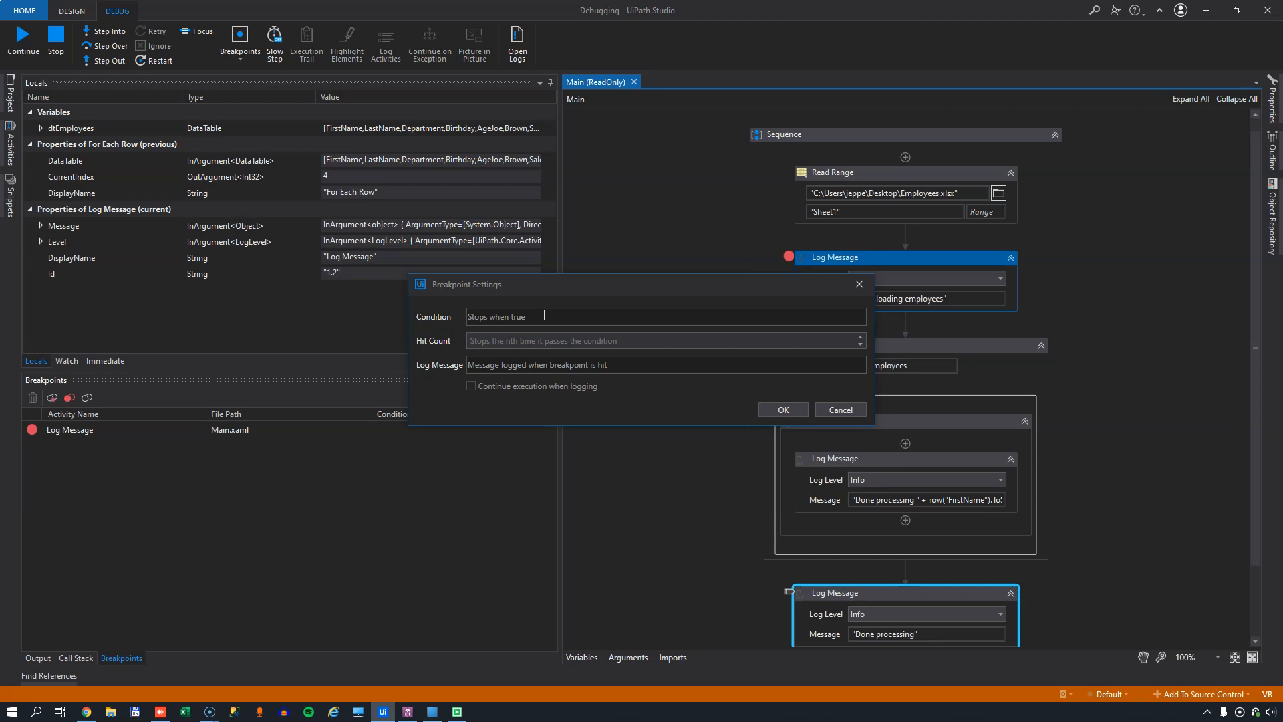
# - Set condition Row("FirstName") = "Joe", log 'We found Joe!', continue execution when logging, and confirm
pyautogui.write('Row("FirstName')
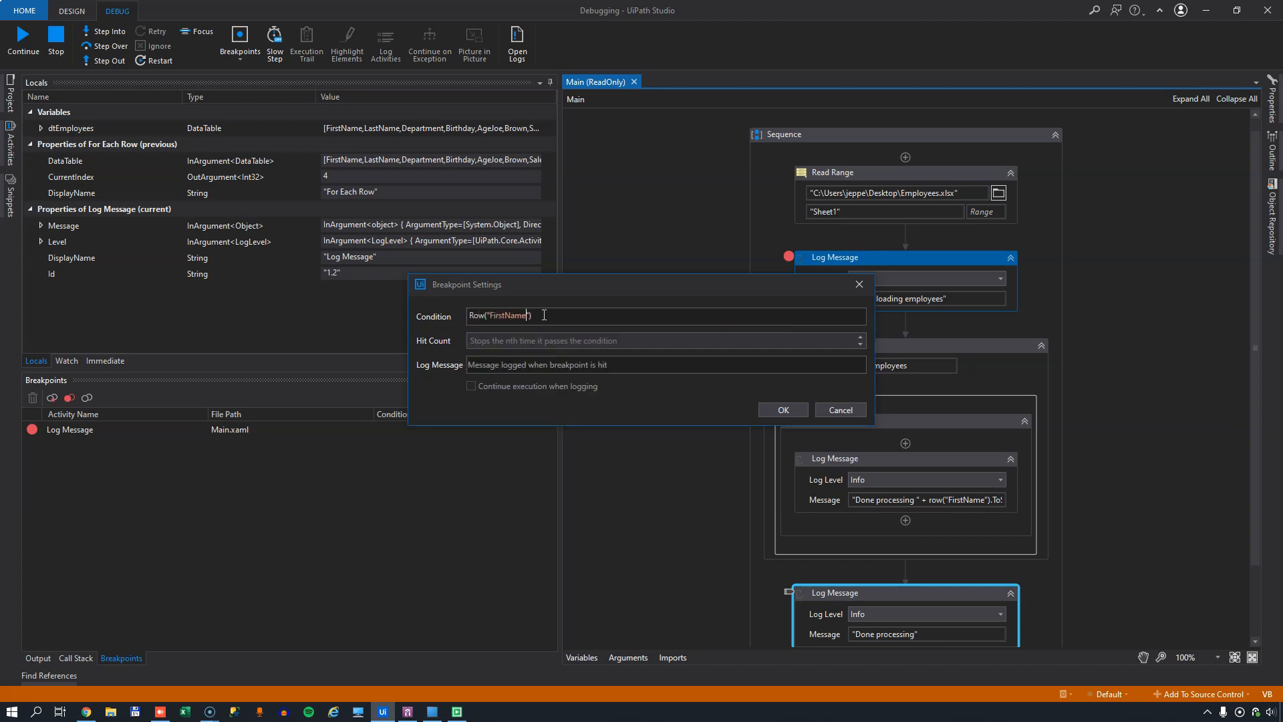
pyautogui.write('= "Joe')
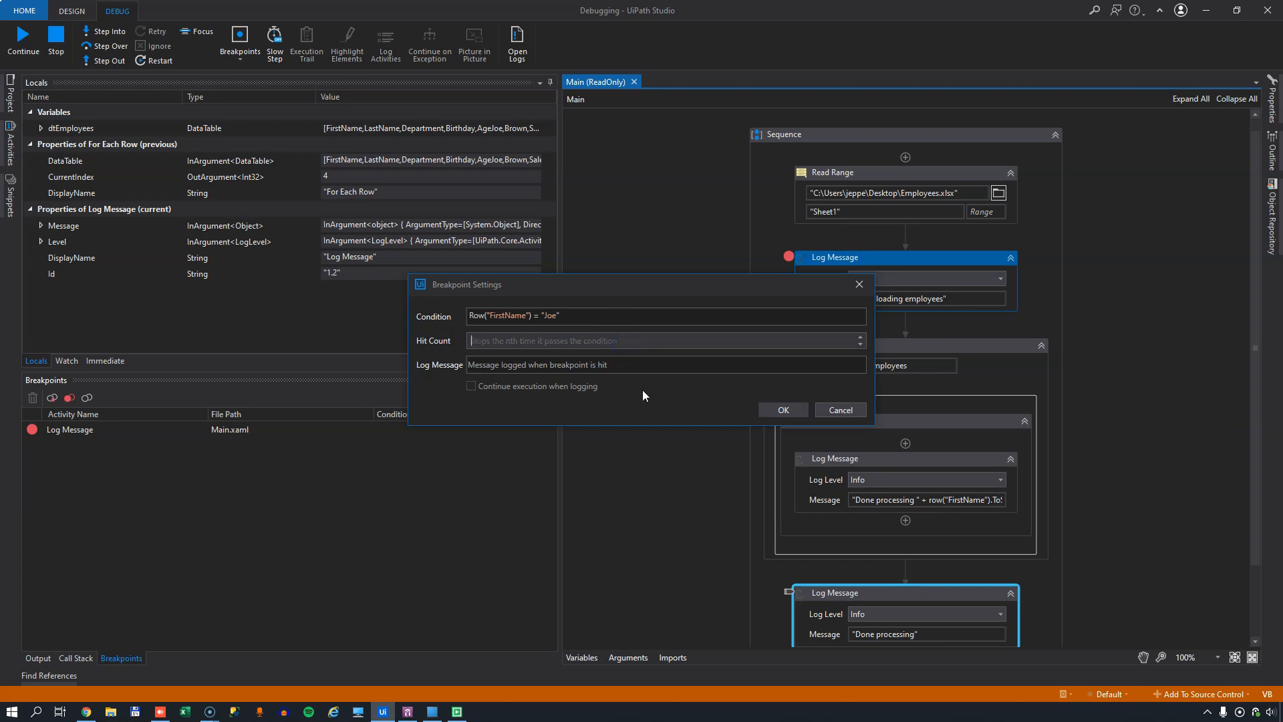
pyautogui.moveTo(648, 387)
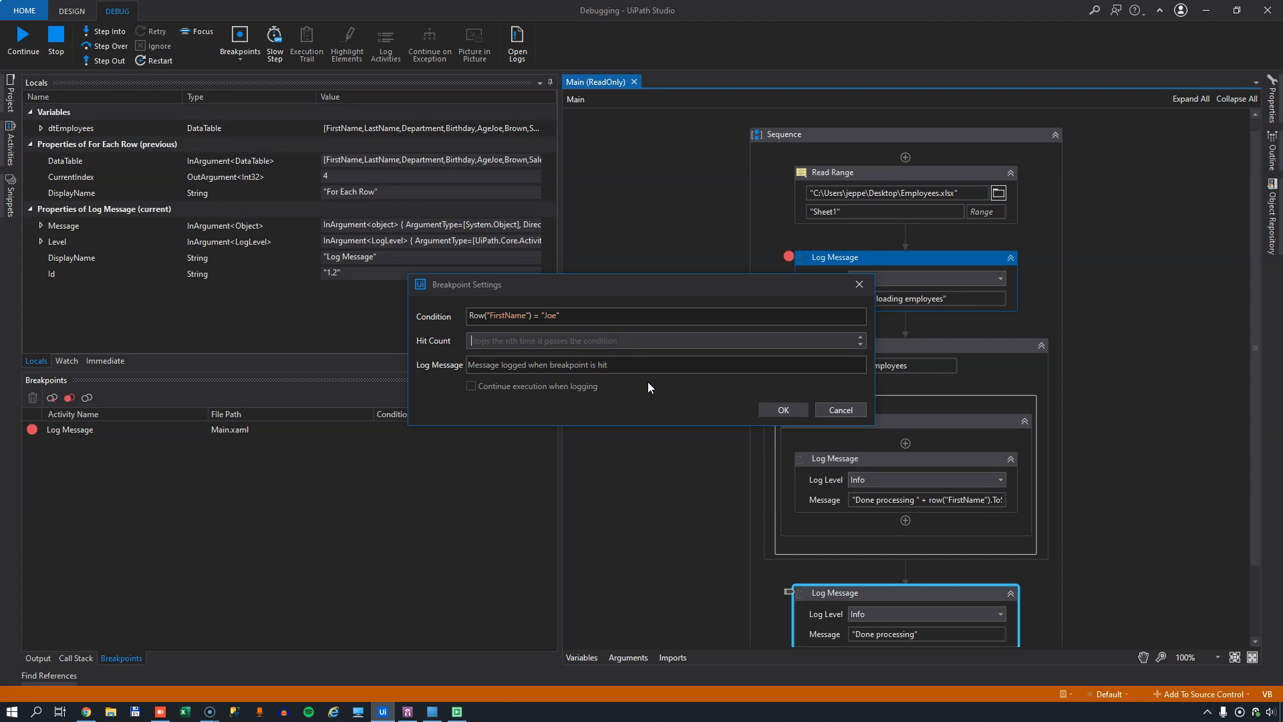
pyautogui.write('5')
pyautogui.click(666, 363)
pyautogui.write('"We found Joe!"')
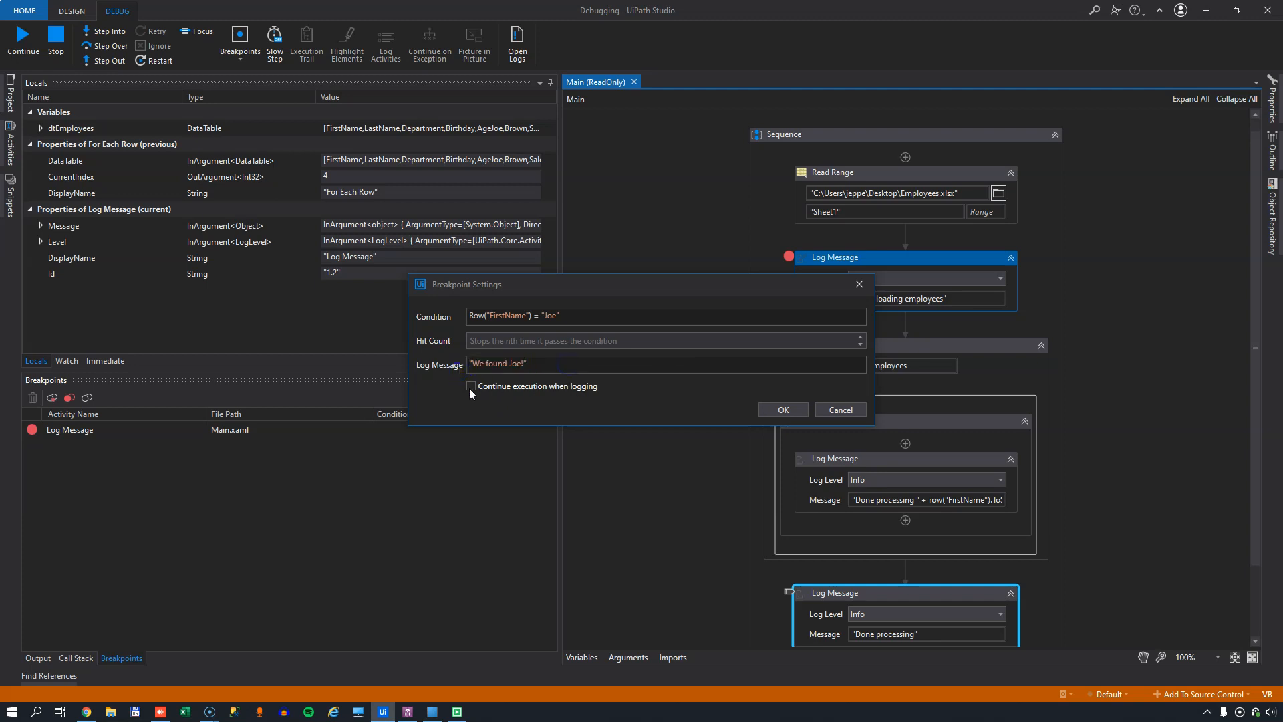
pyautogui.click(472, 386)
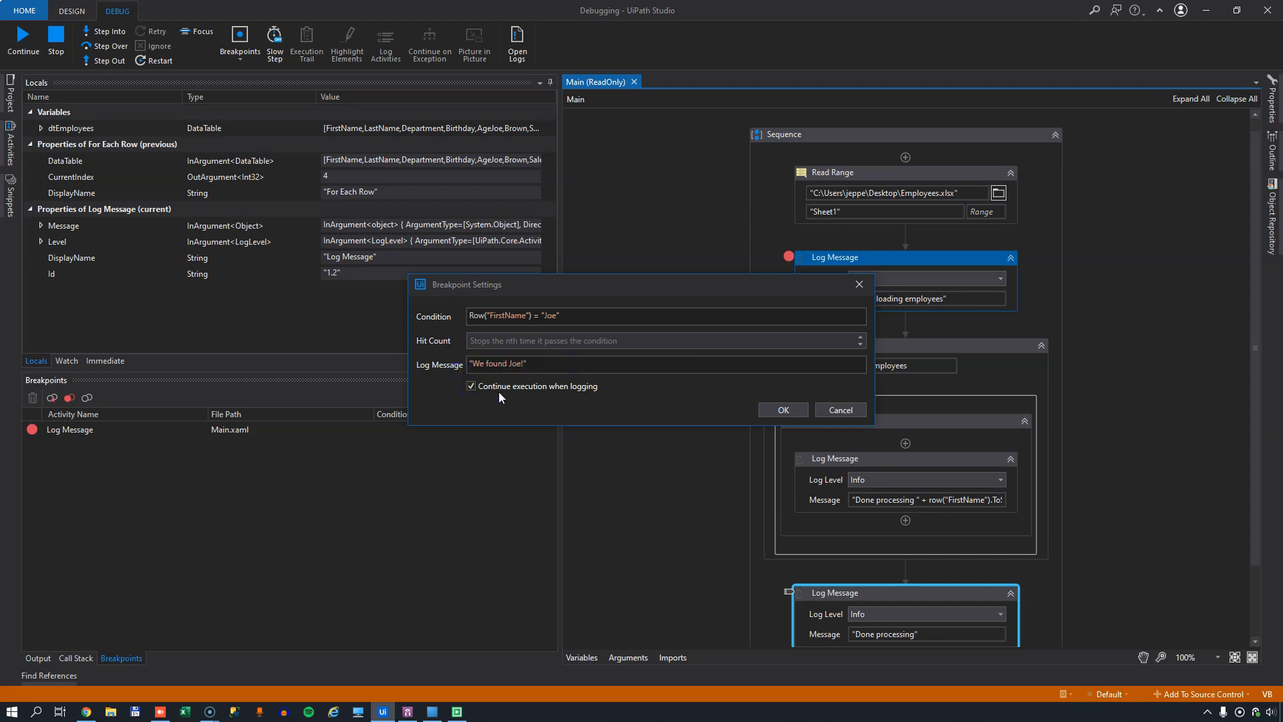
pyautogui.moveTo(508, 397)
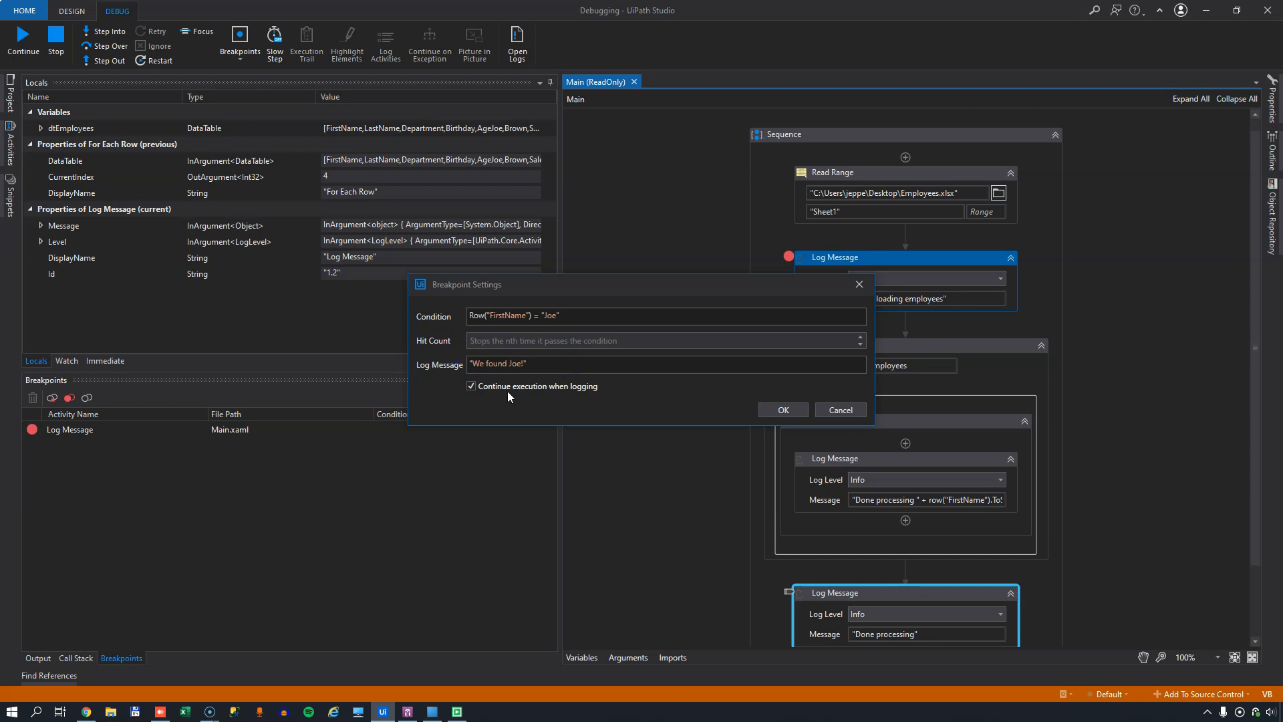
pyautogui.moveTo(508, 400)
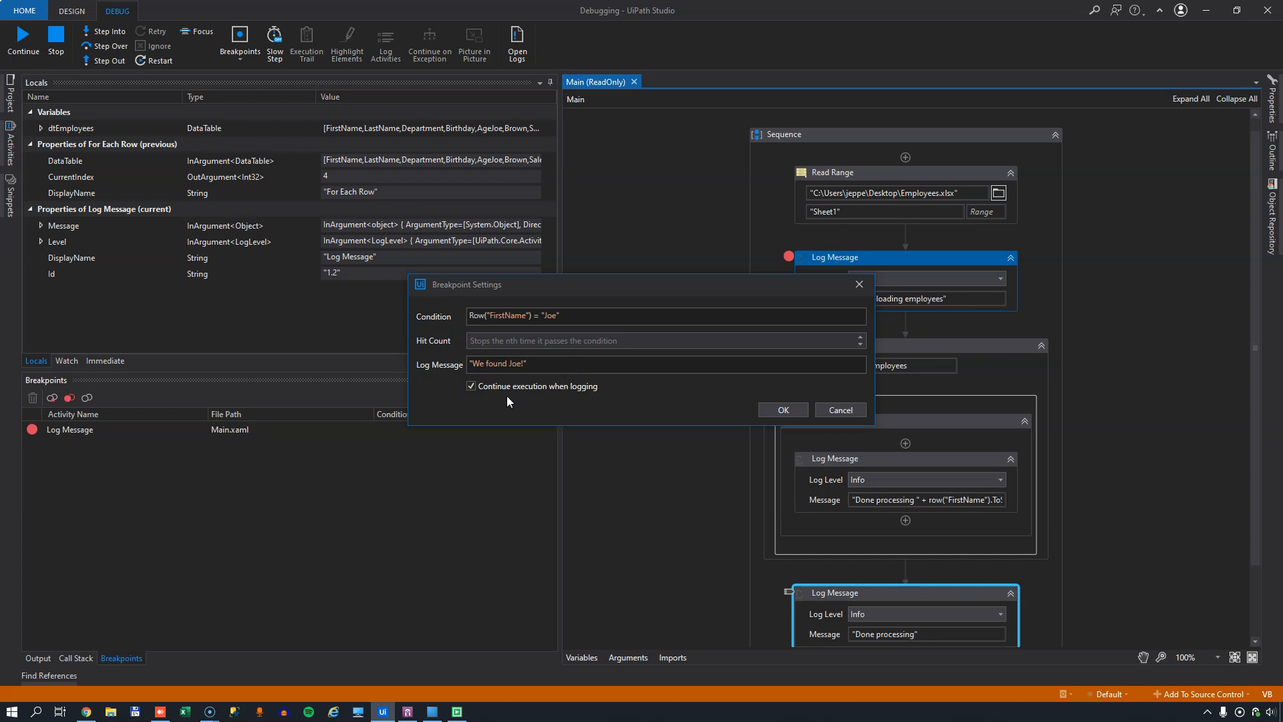
pyautogui.moveTo(523, 403)
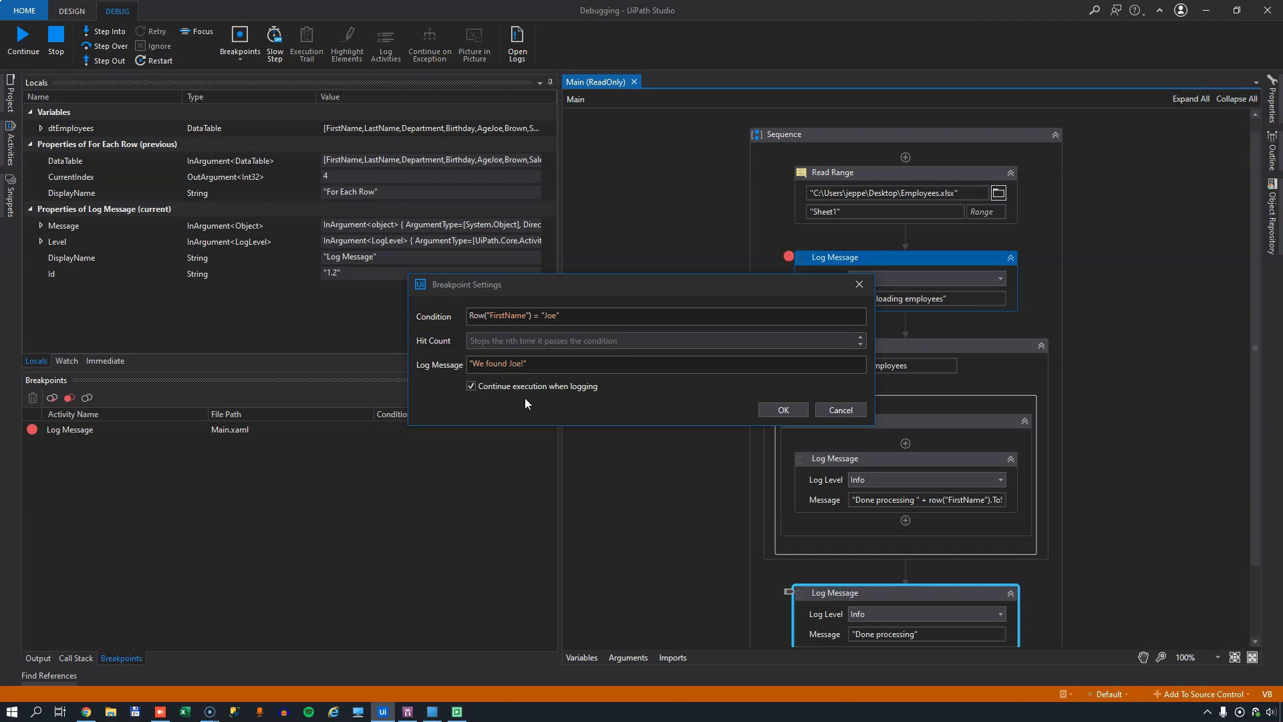
pyautogui.click(782, 409)
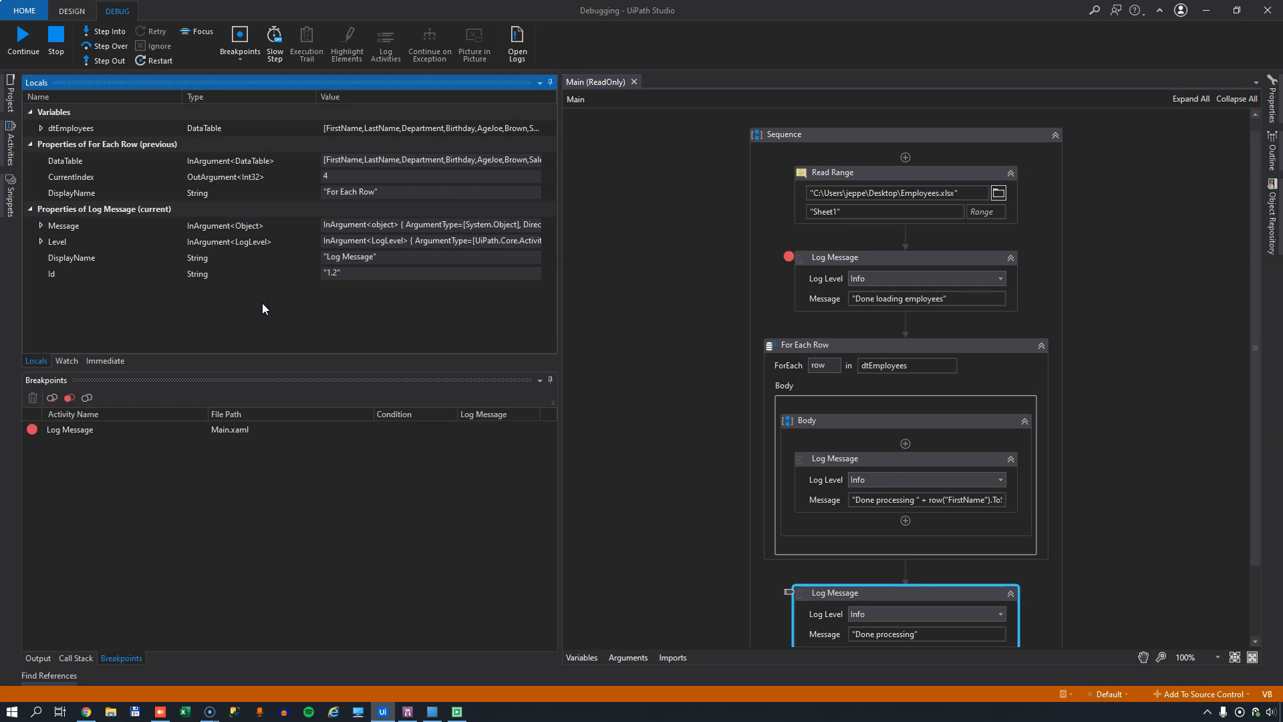
pyautogui.moveTo(258, 324)
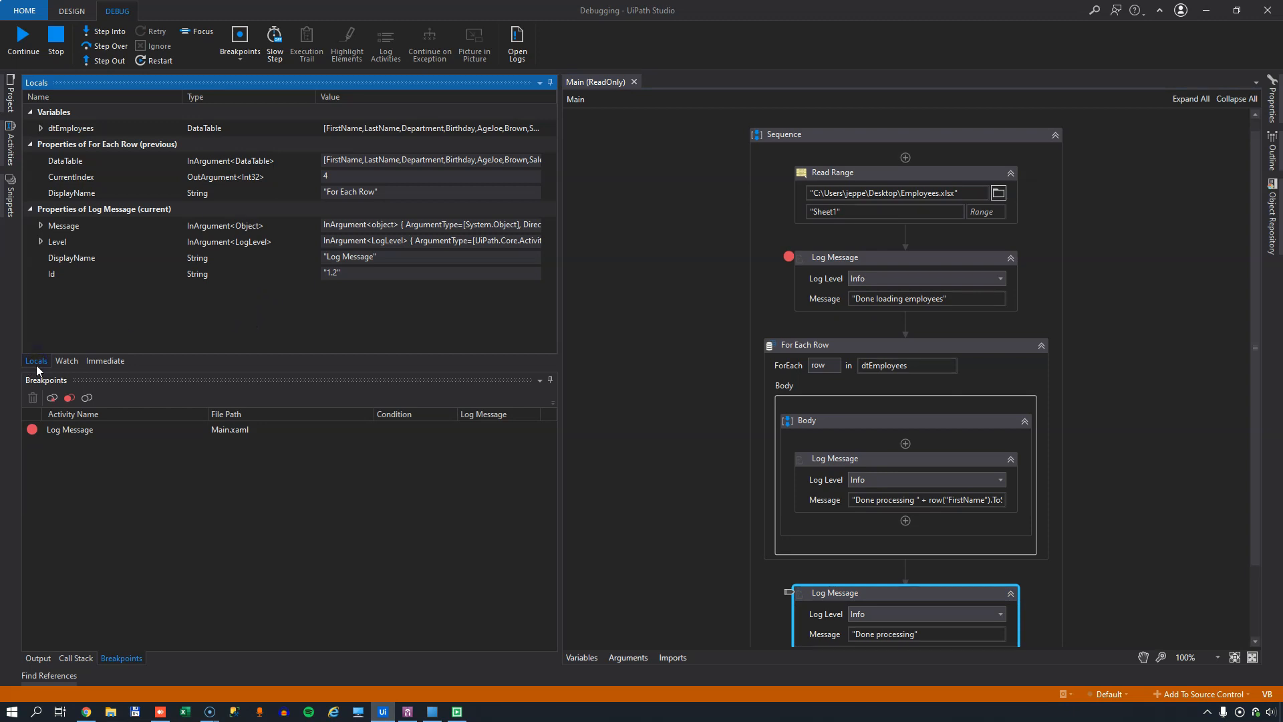
pyautogui.click(104, 359)
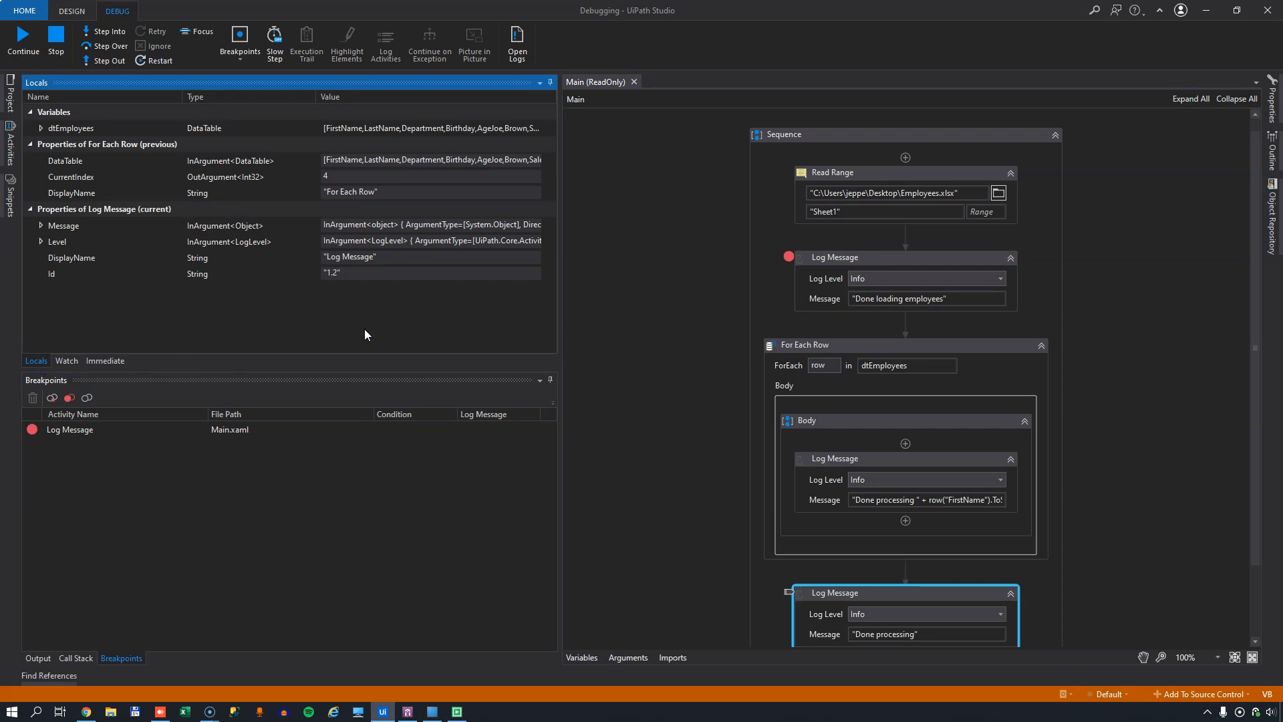
pyautogui.moveTo(358, 335)
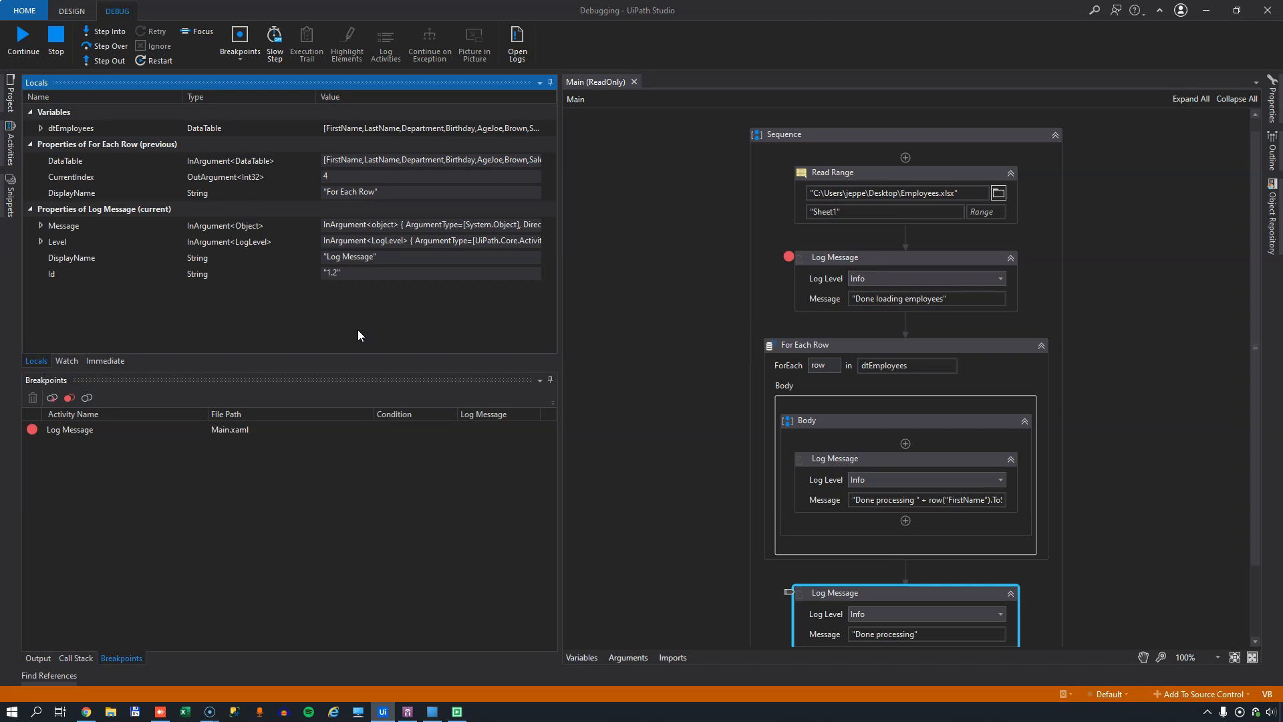
pyautogui.moveTo(182, 303)
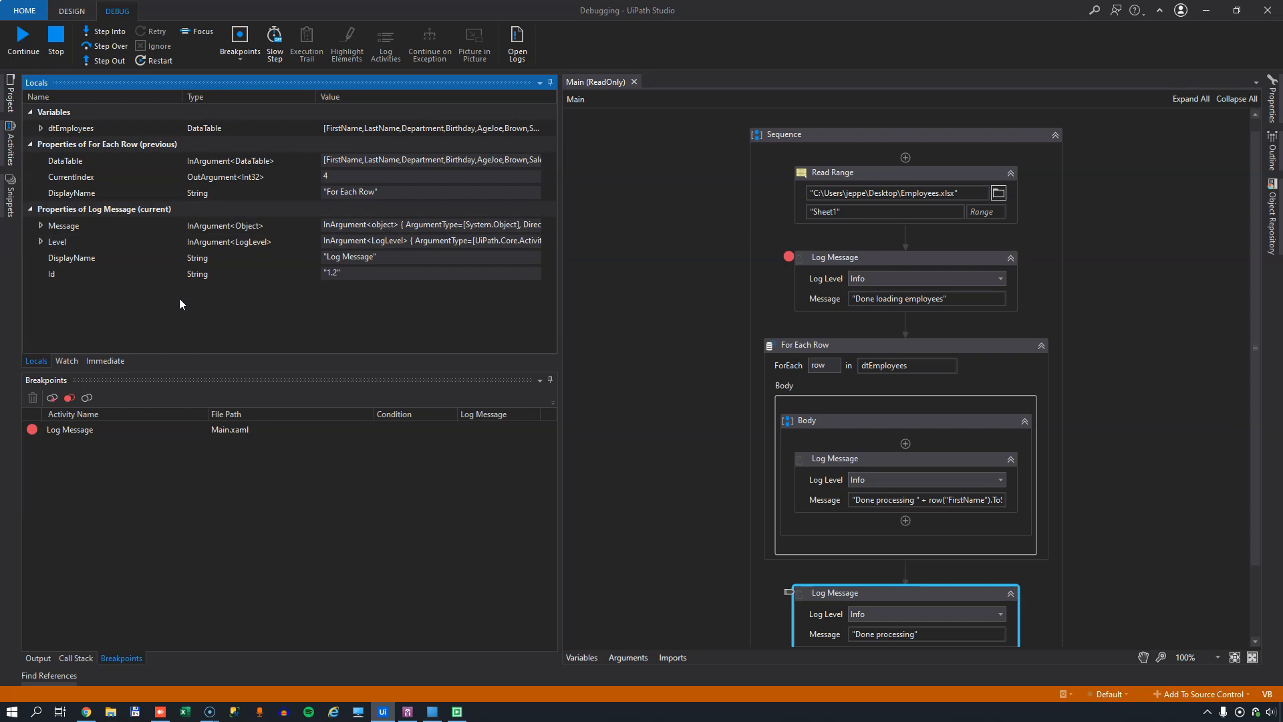
pyautogui.moveTo(843, 578)
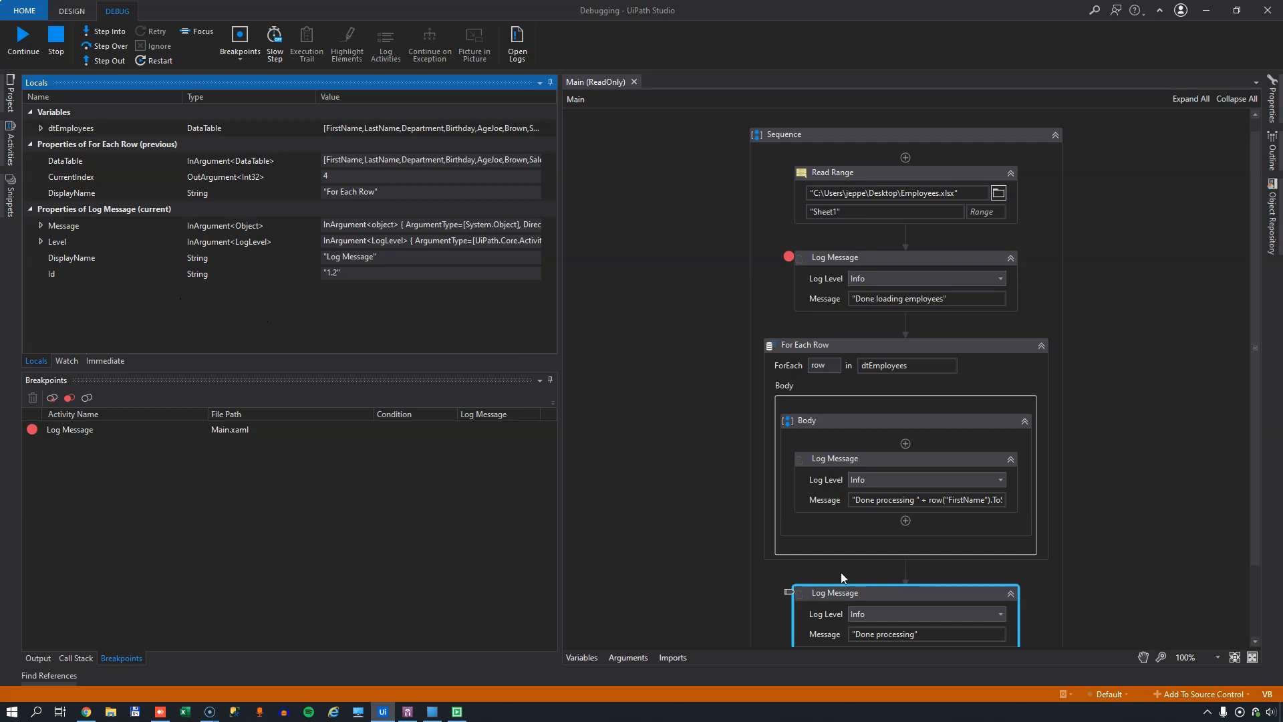
pyautogui.moveTo(857, 601)
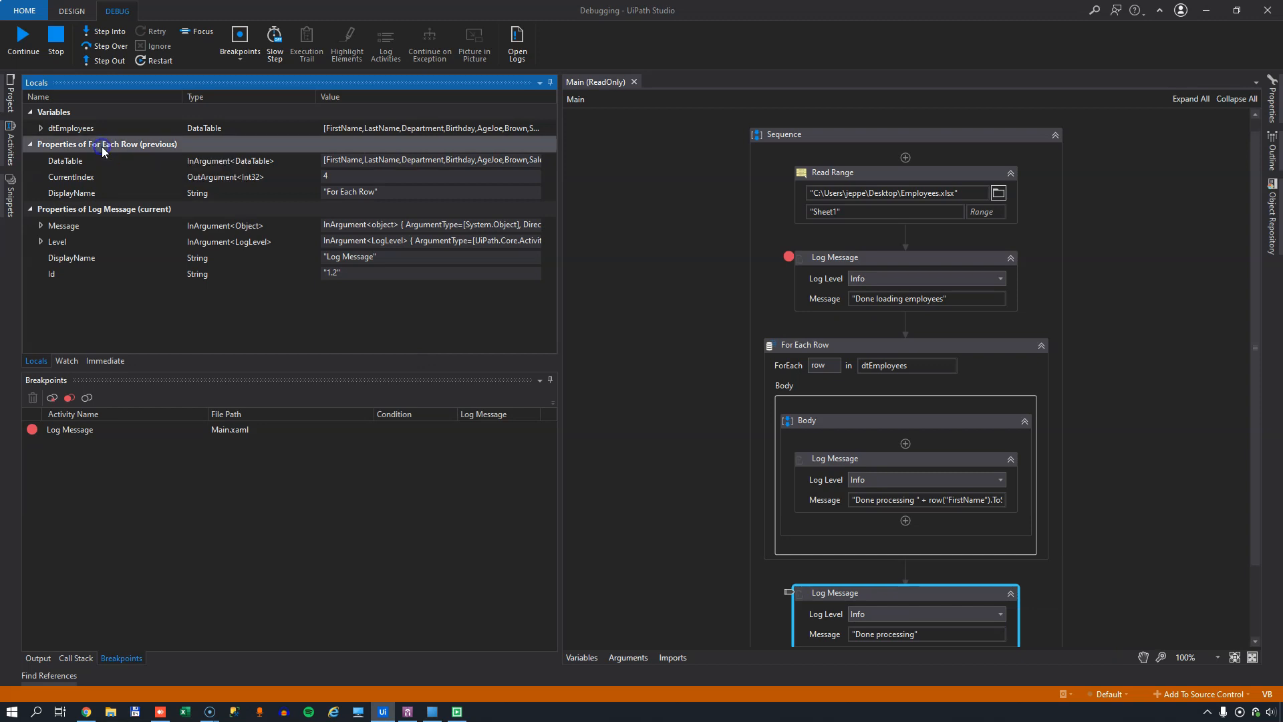
pyautogui.moveTo(720, 521)
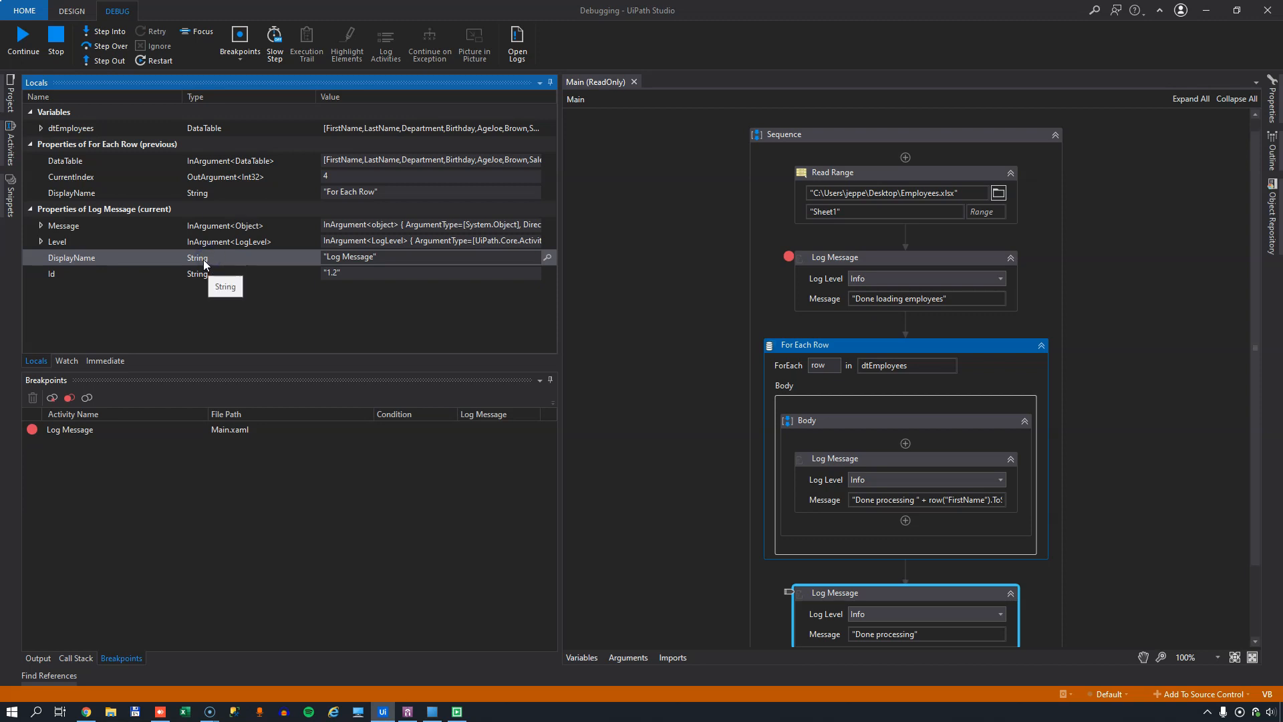
pyautogui.moveTo(198, 309)
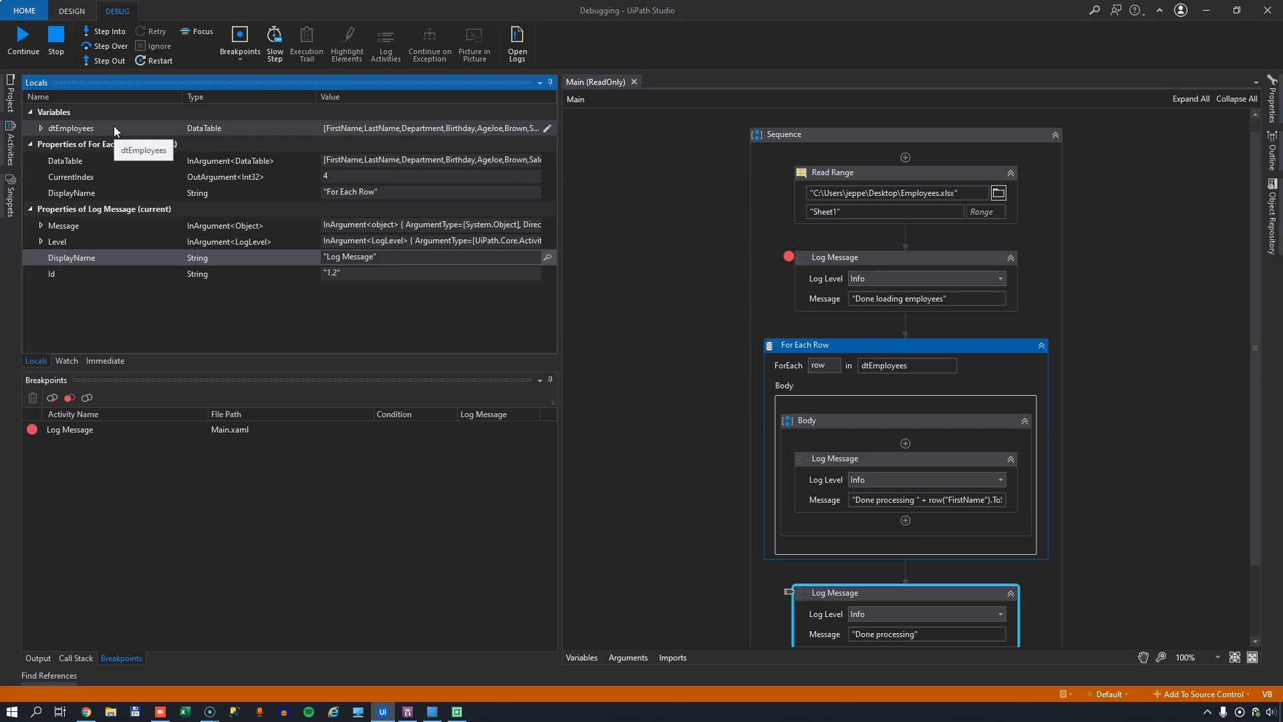
pyautogui.moveTo(472, 160)
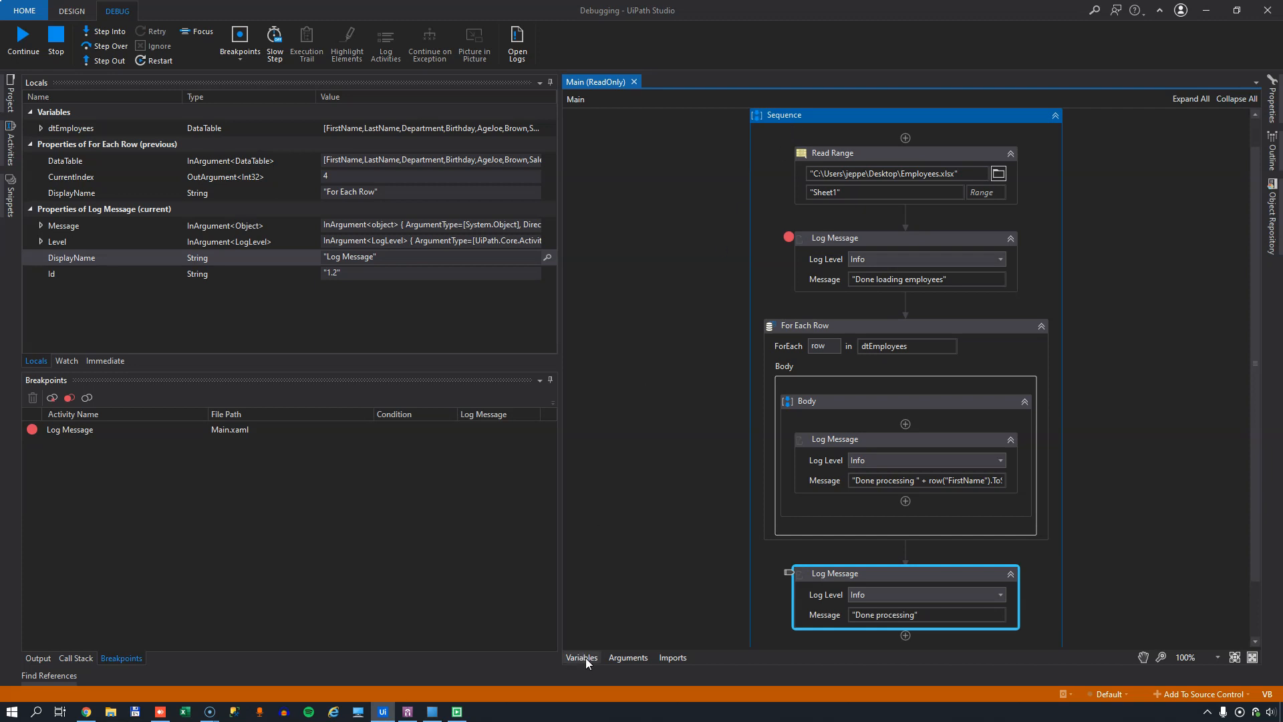
# - In Locals, expand dtEmployees and its Rows property to reach the Count entry of 5
pyautogui.click(581, 657)
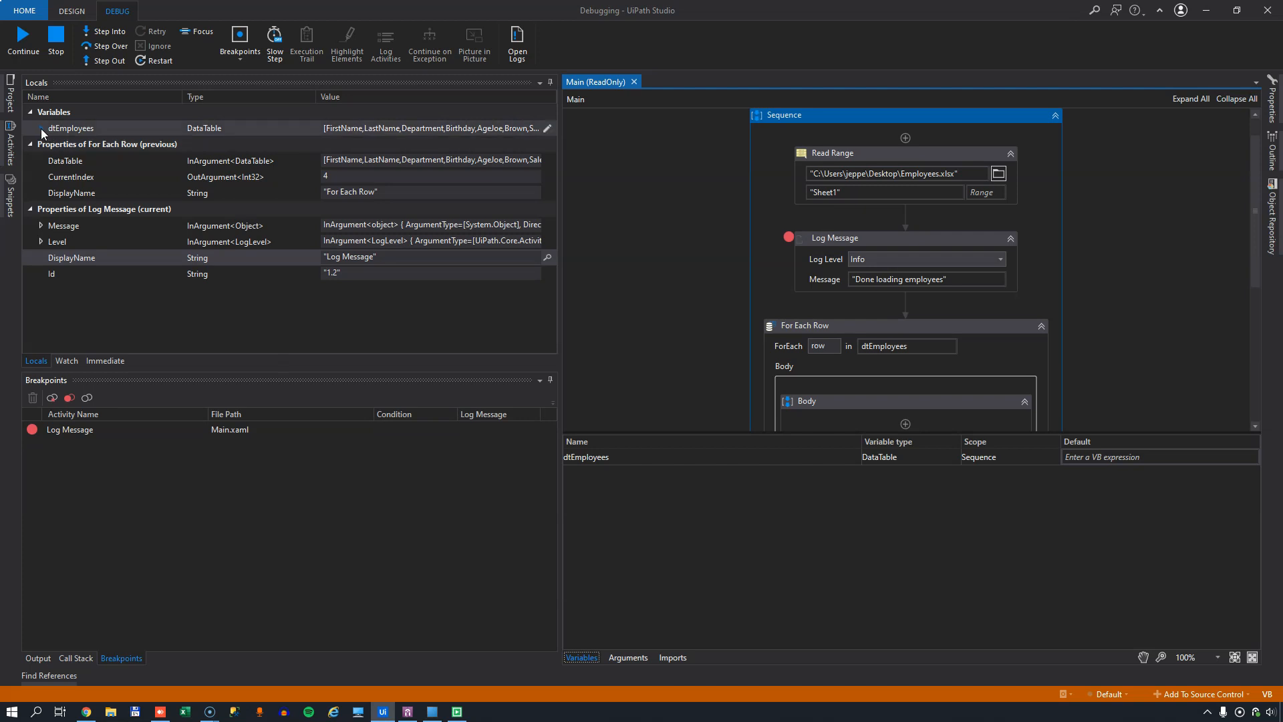
pyautogui.click(40, 128)
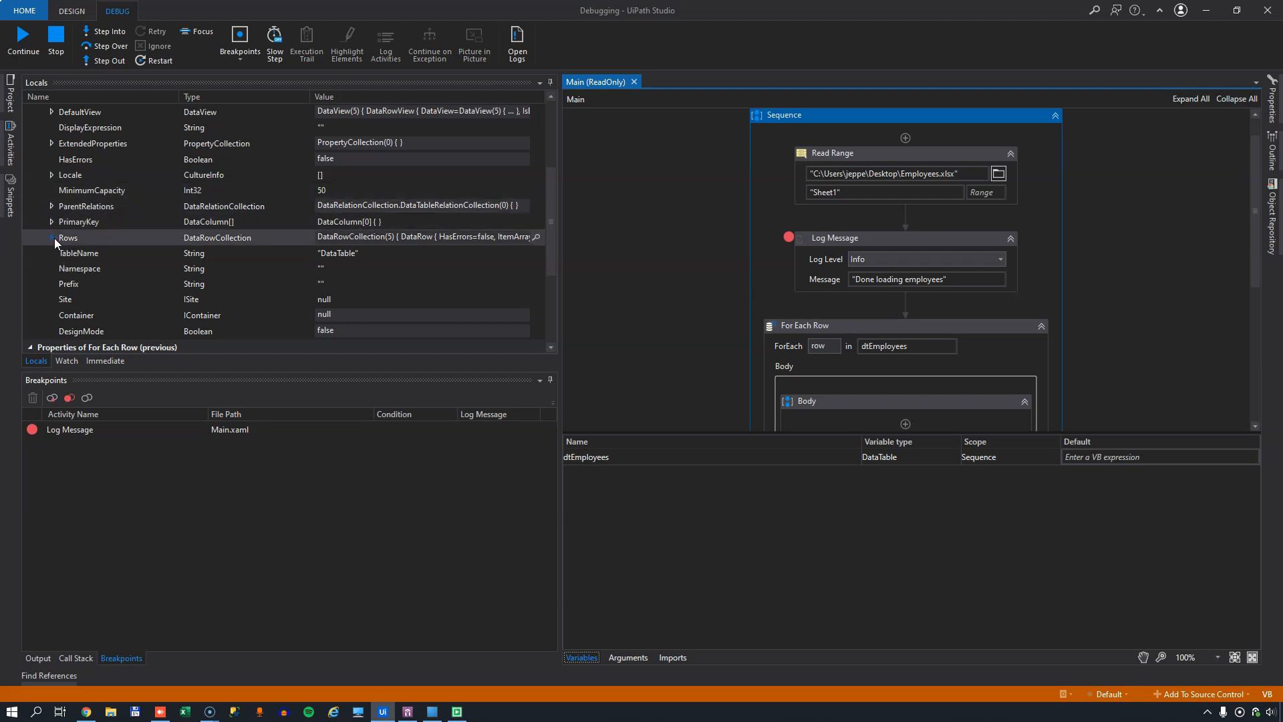
pyautogui.moveTo(211, 246)
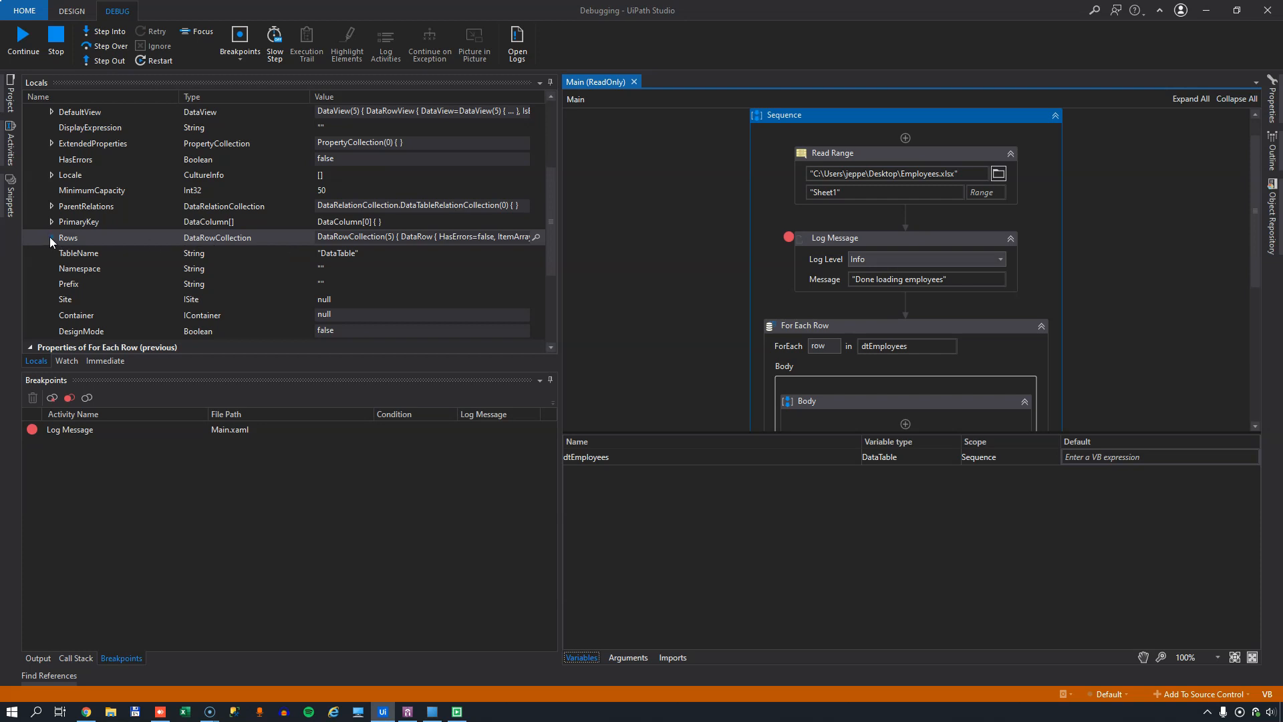
pyautogui.click(50, 238)
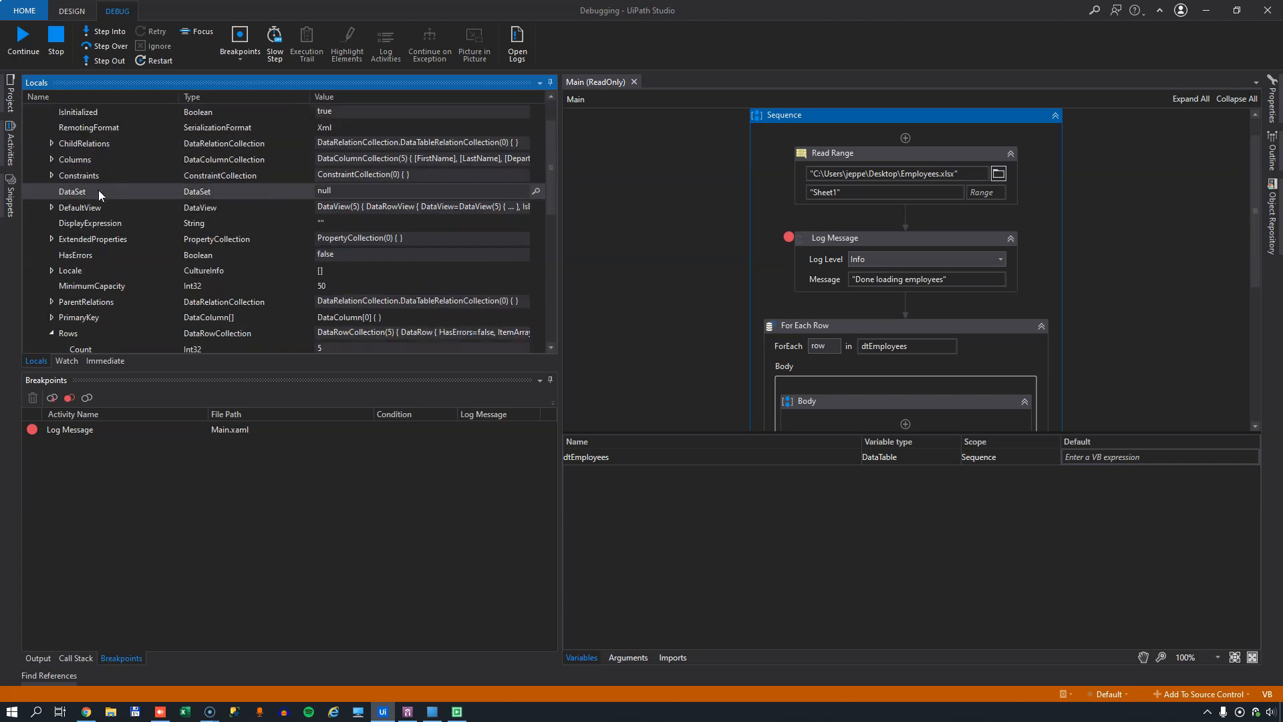
pyautogui.scroll(-3)
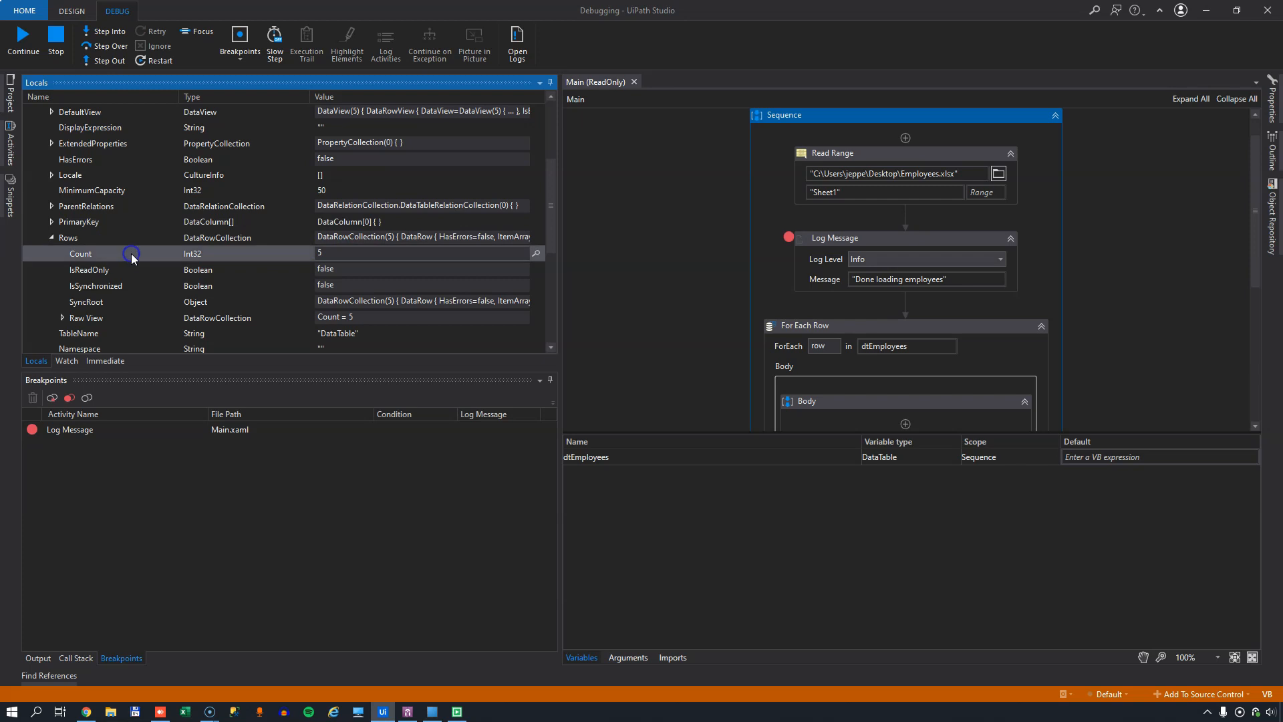
pyautogui.click(421, 252)
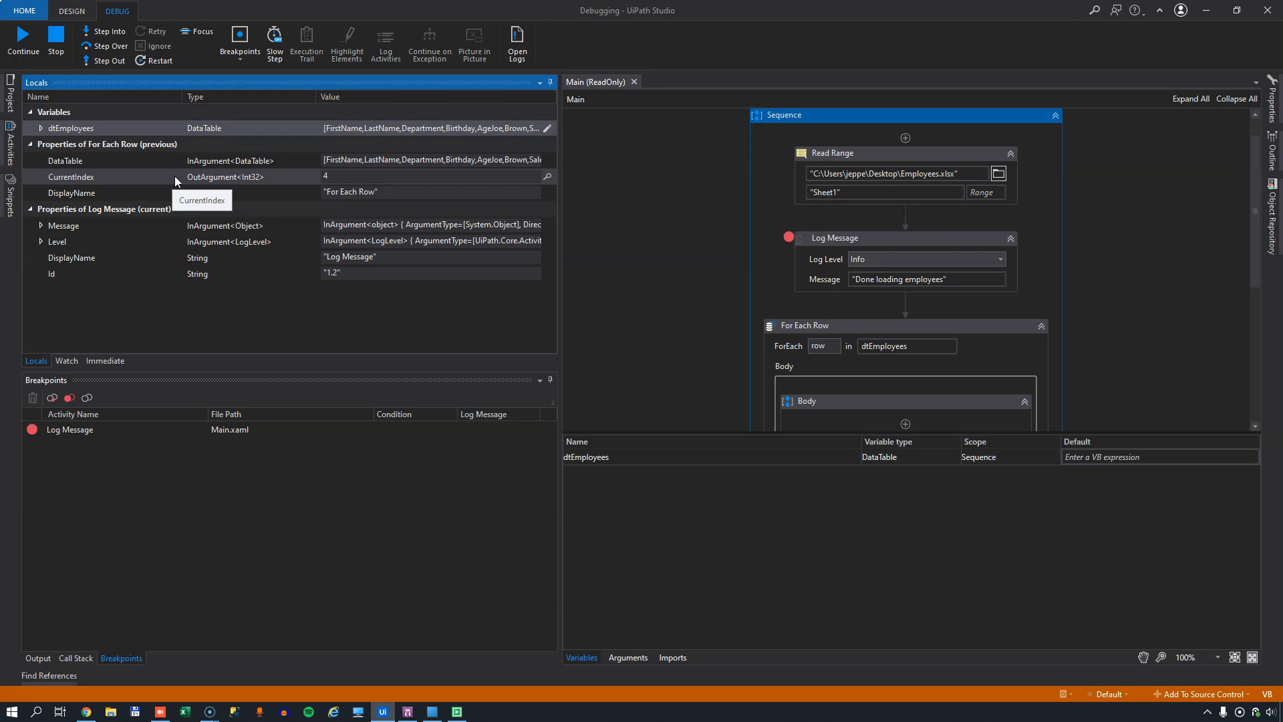
# - Add the watch expression dtEmployees.Rows.Count, evaluated as Int32 5, and begin another watch
pyautogui.click(66, 359)
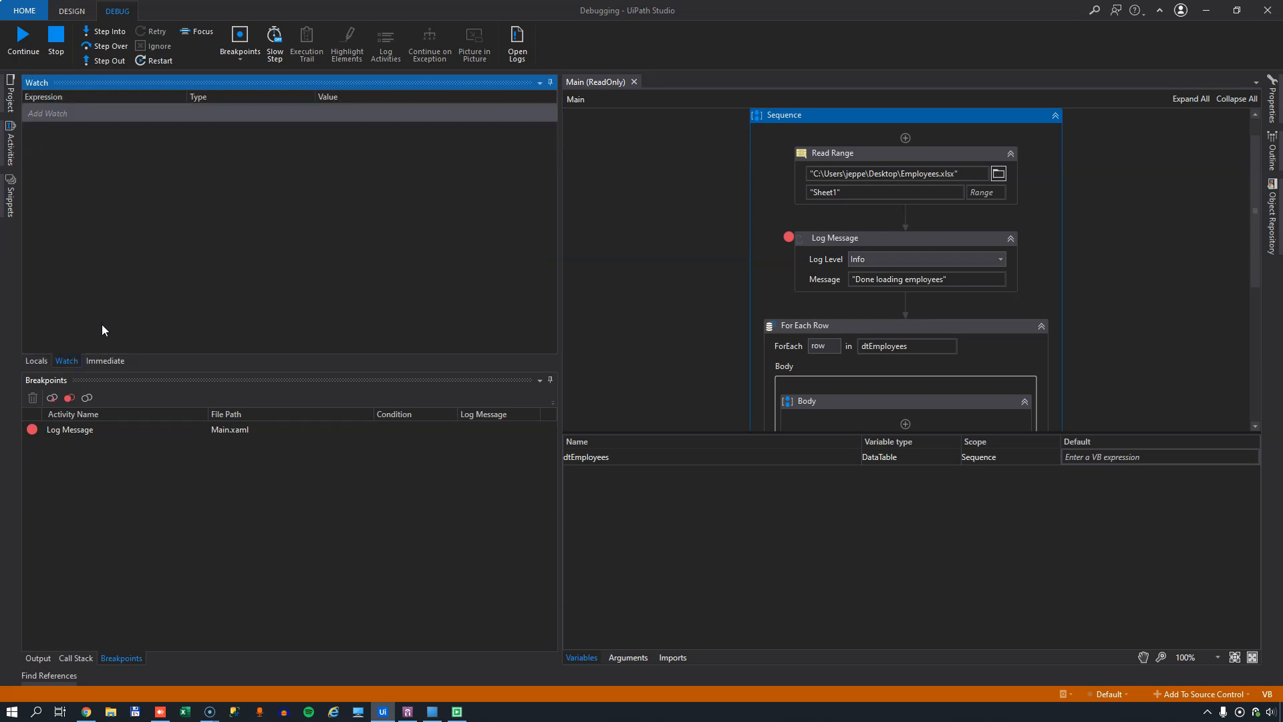
pyautogui.moveTo(82, 330)
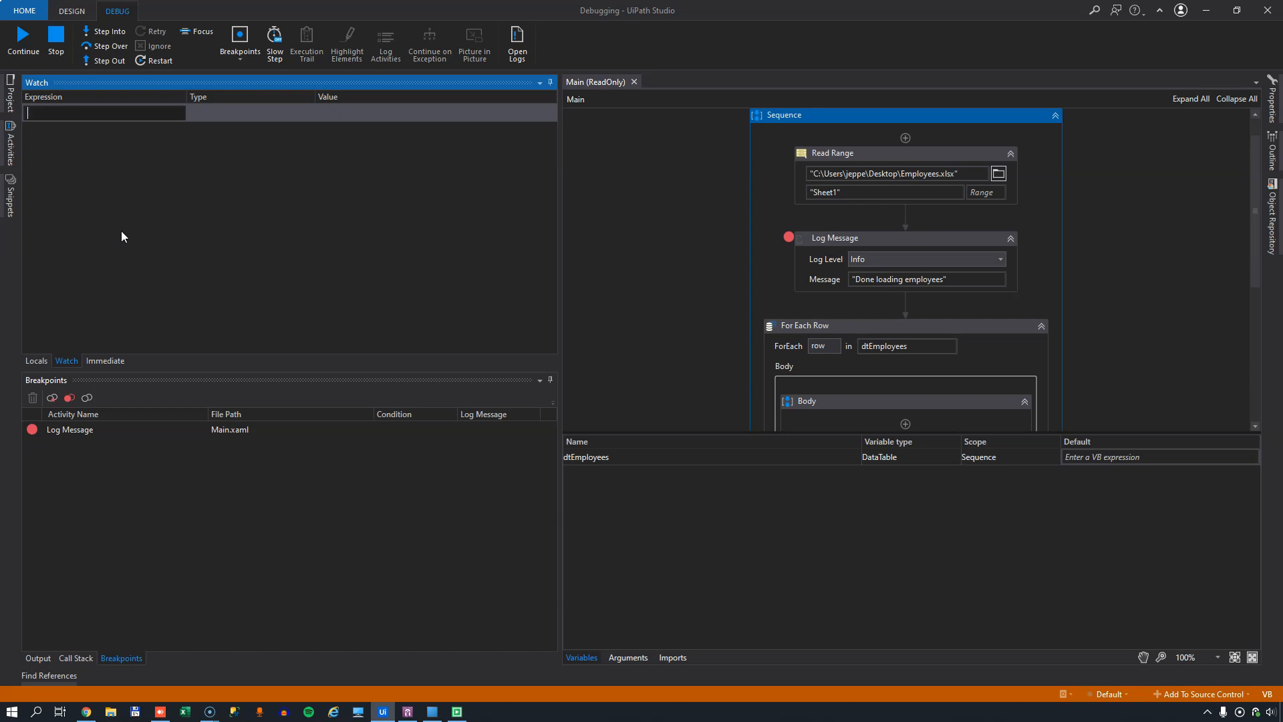
pyautogui.write('dtEmployees')
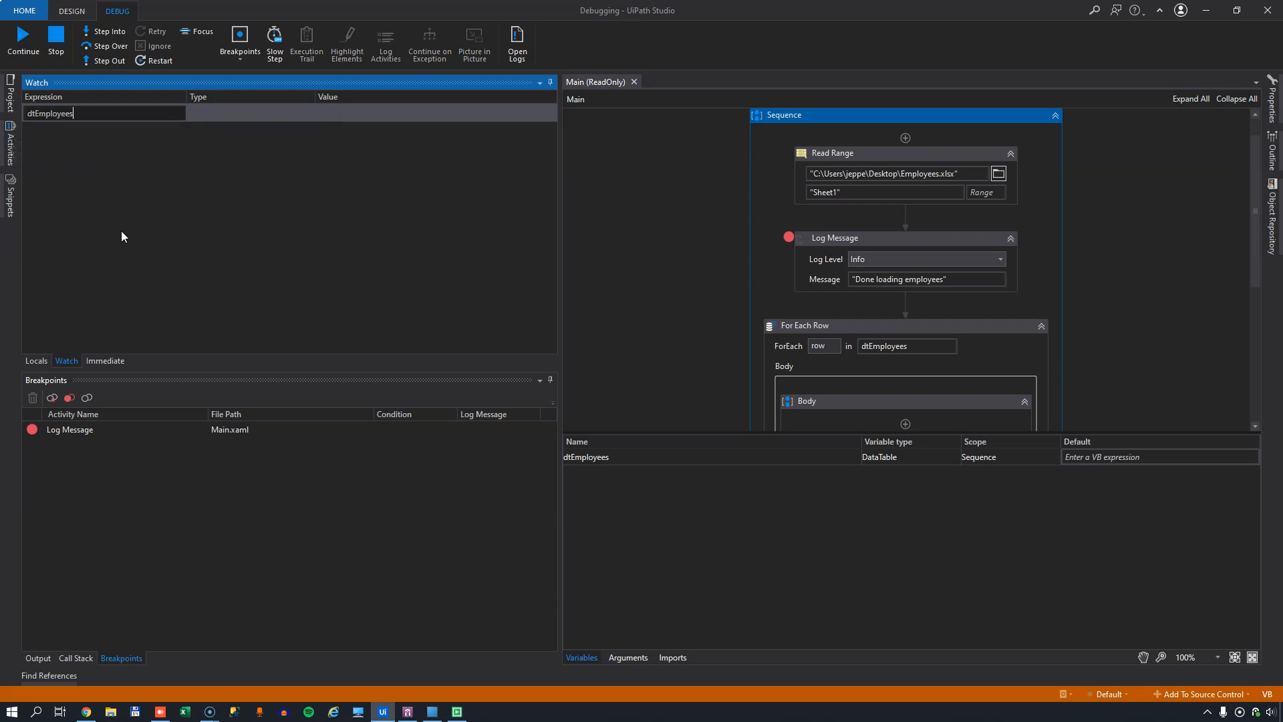
pyautogui.write('.Rows.')
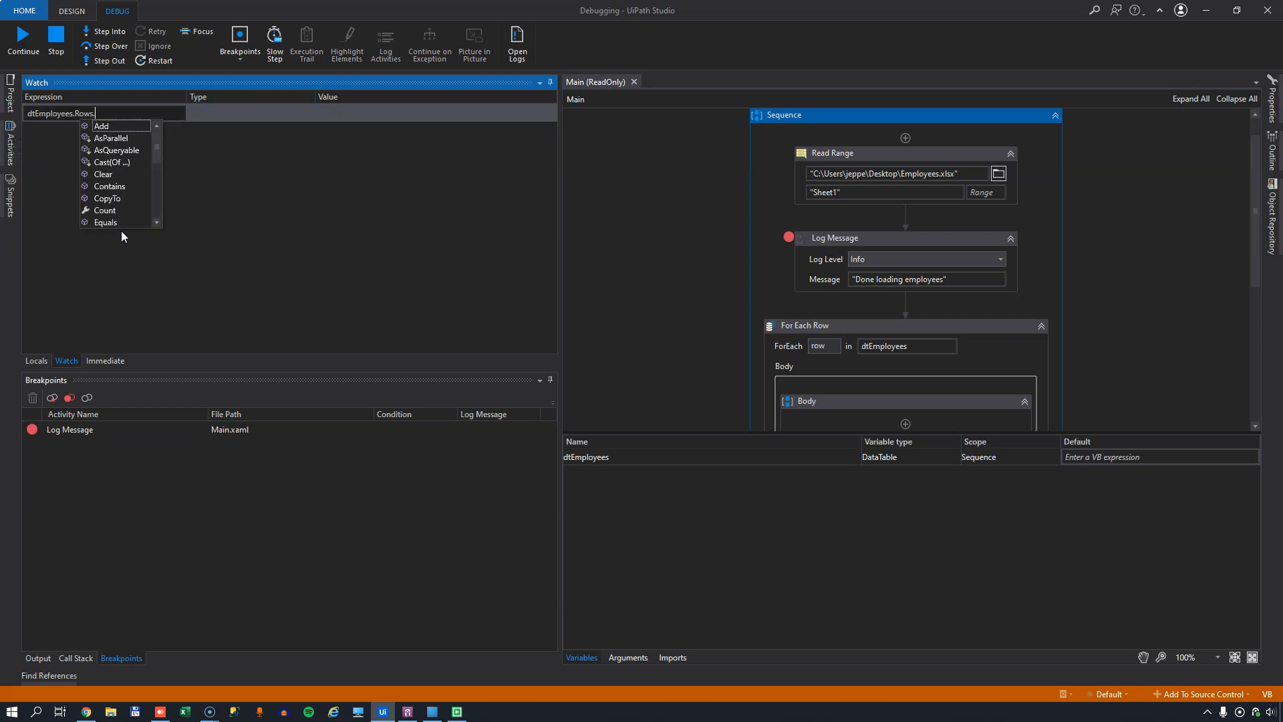
pyautogui.write('Count')
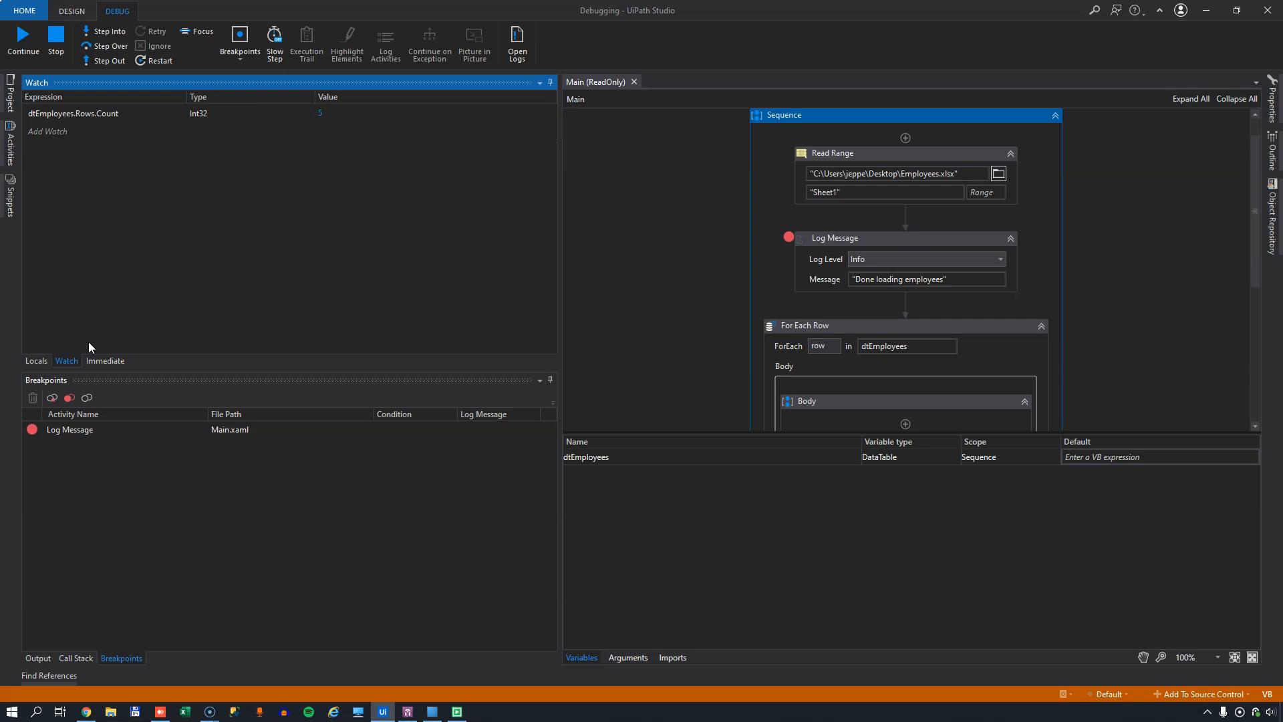
pyautogui.moveTo(154, 173)
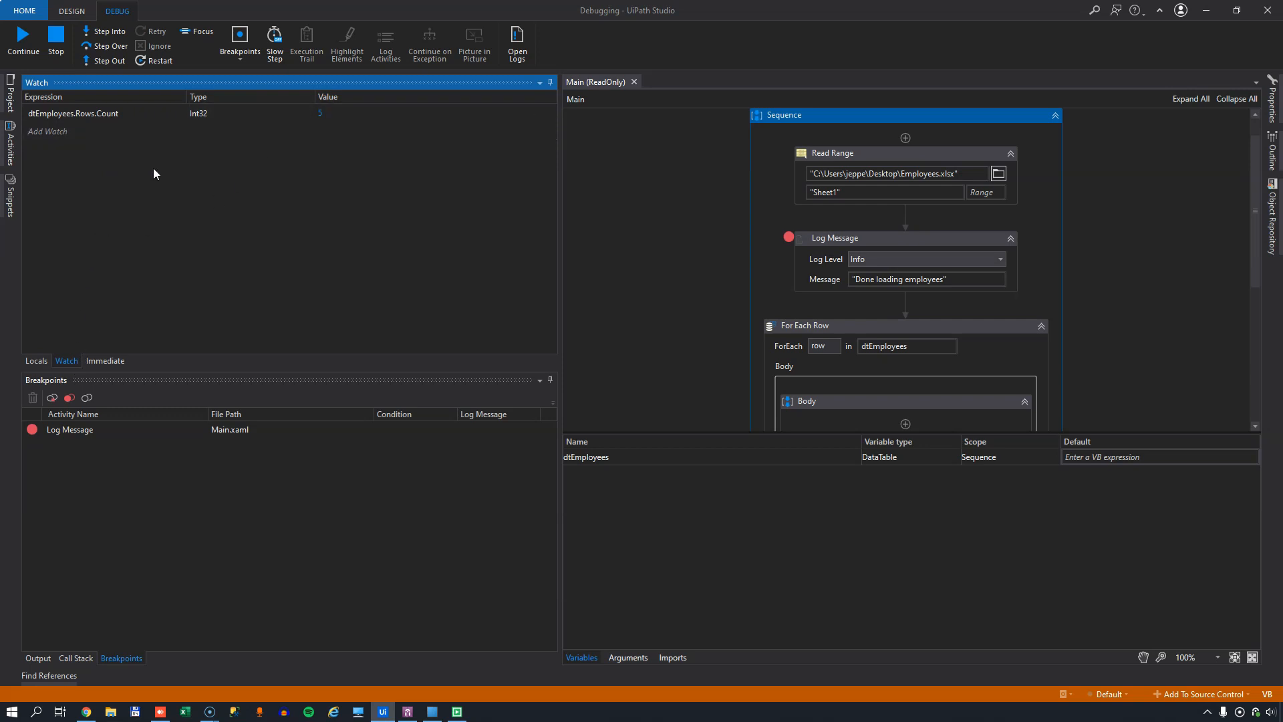
pyautogui.moveTo(436, 256)
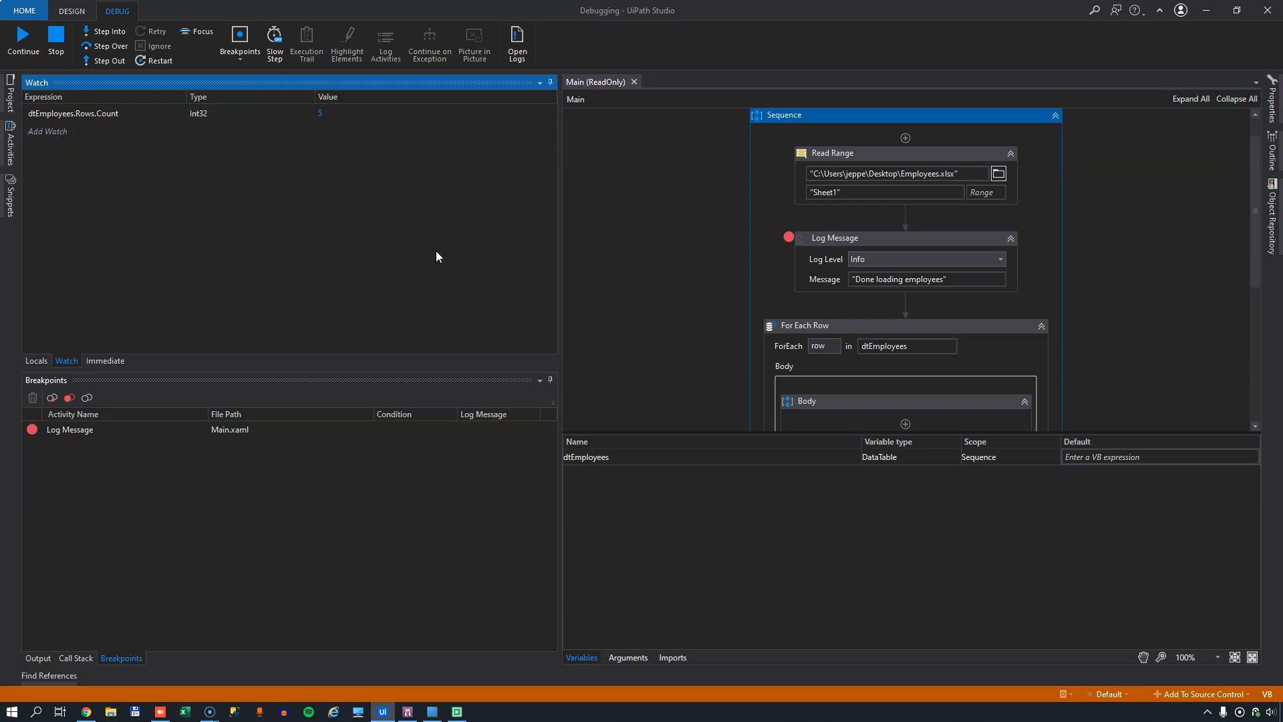
pyautogui.moveTo(433, 259)
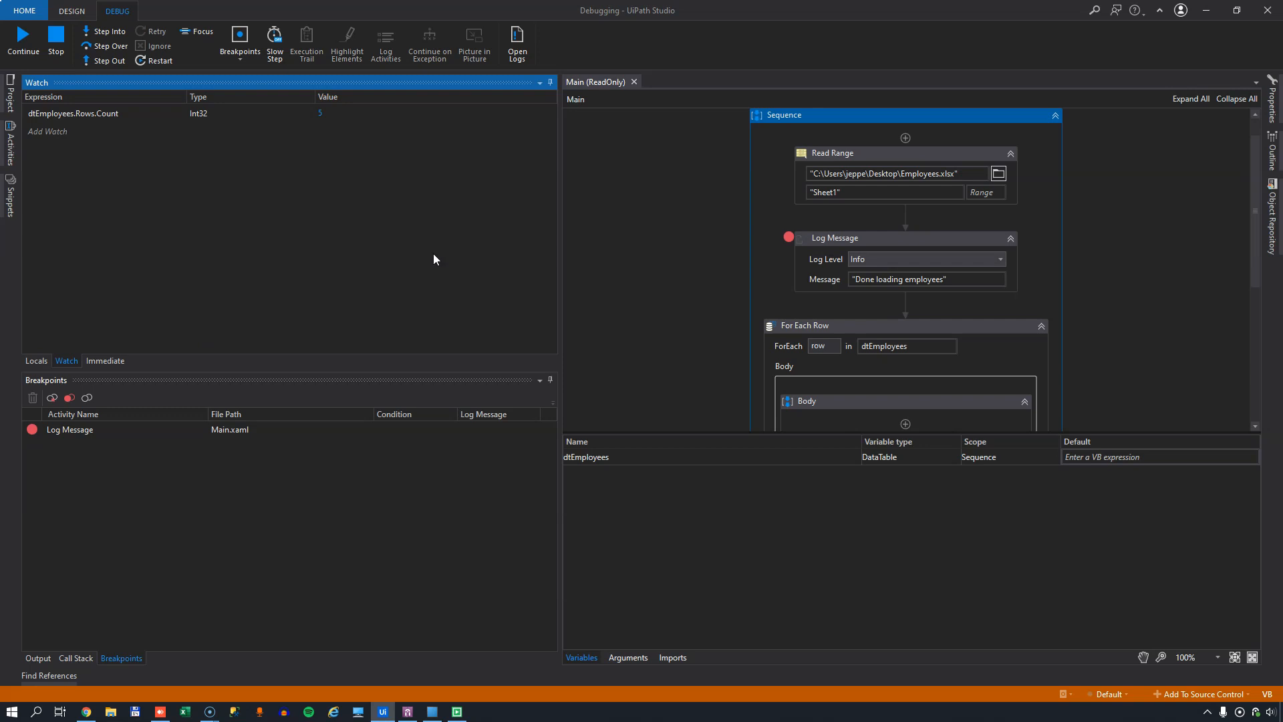
pyautogui.click(82, 131)
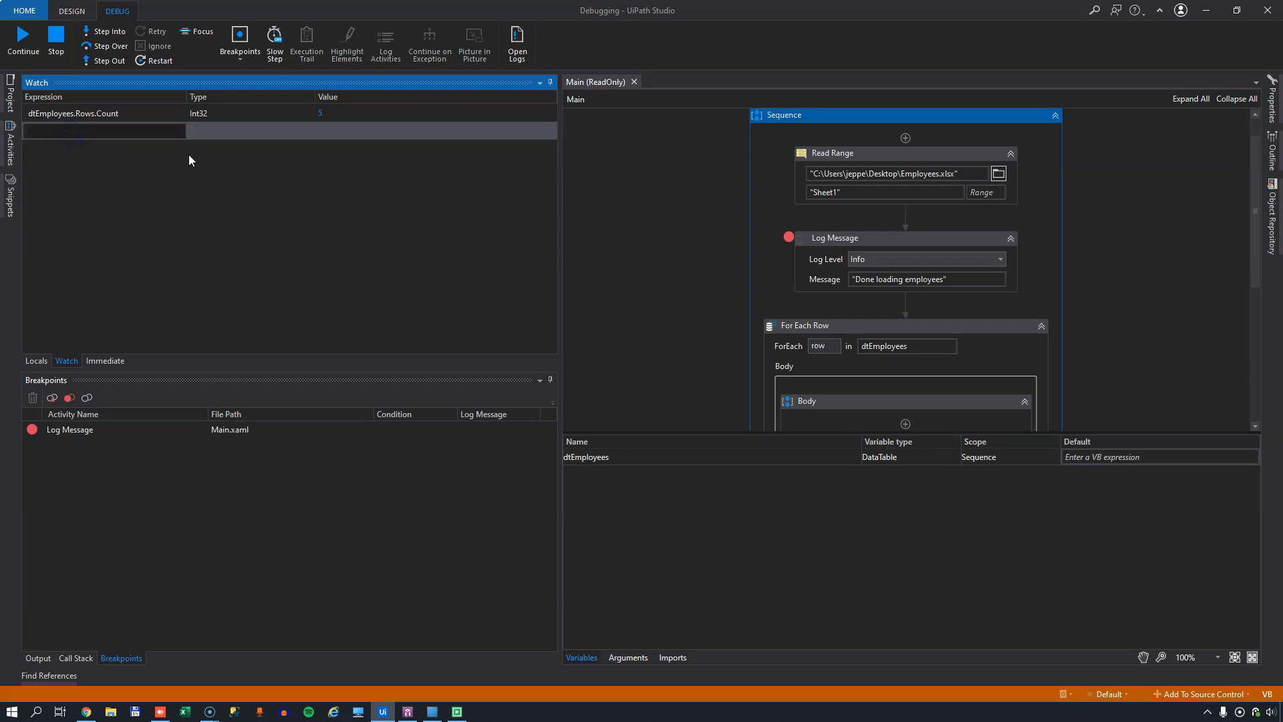
pyautogui.write('dt')
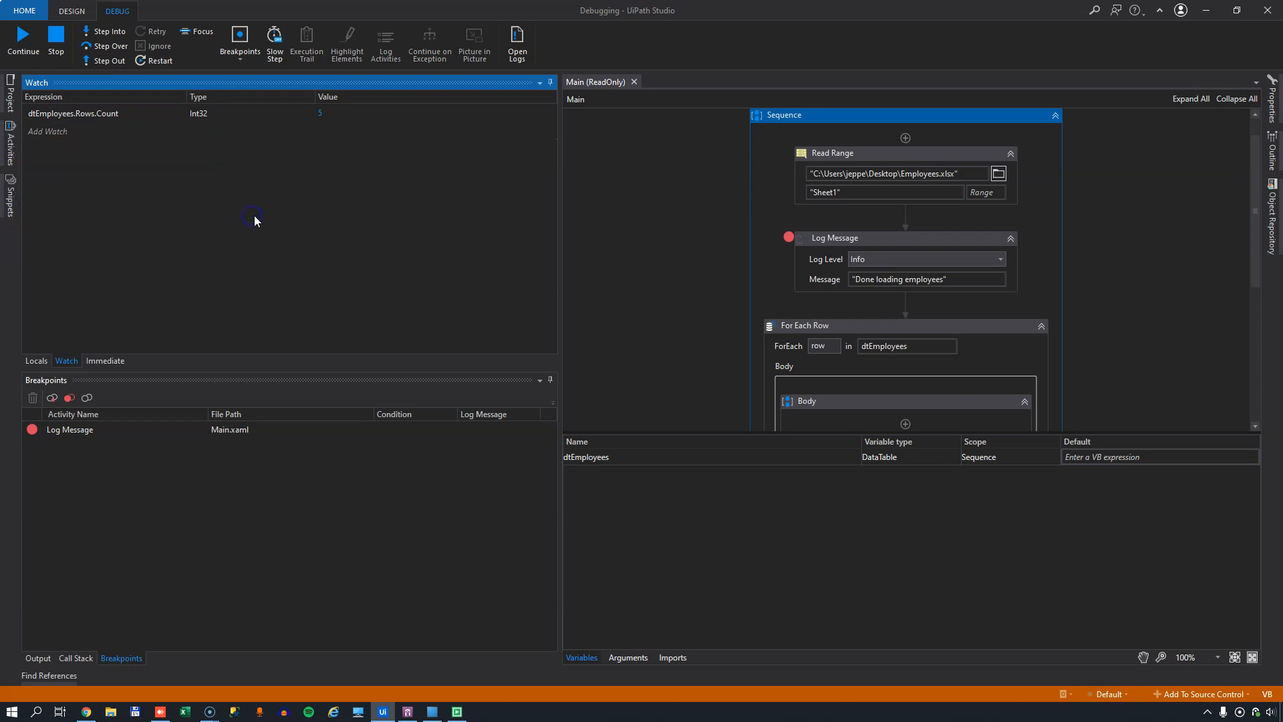
pyautogui.moveTo(88, 316)
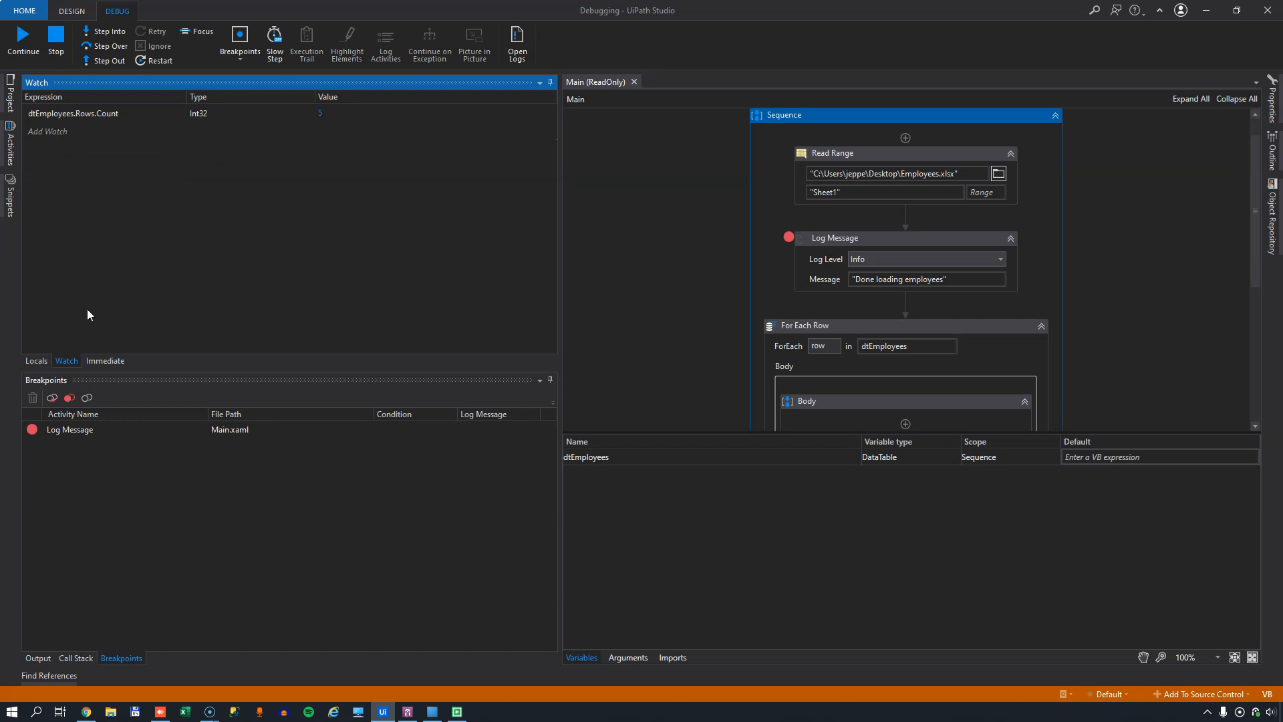
# - From Locals, add the Log Message's DisplayName to Watch and move on to the Immediate panel
pyautogui.click(36, 360)
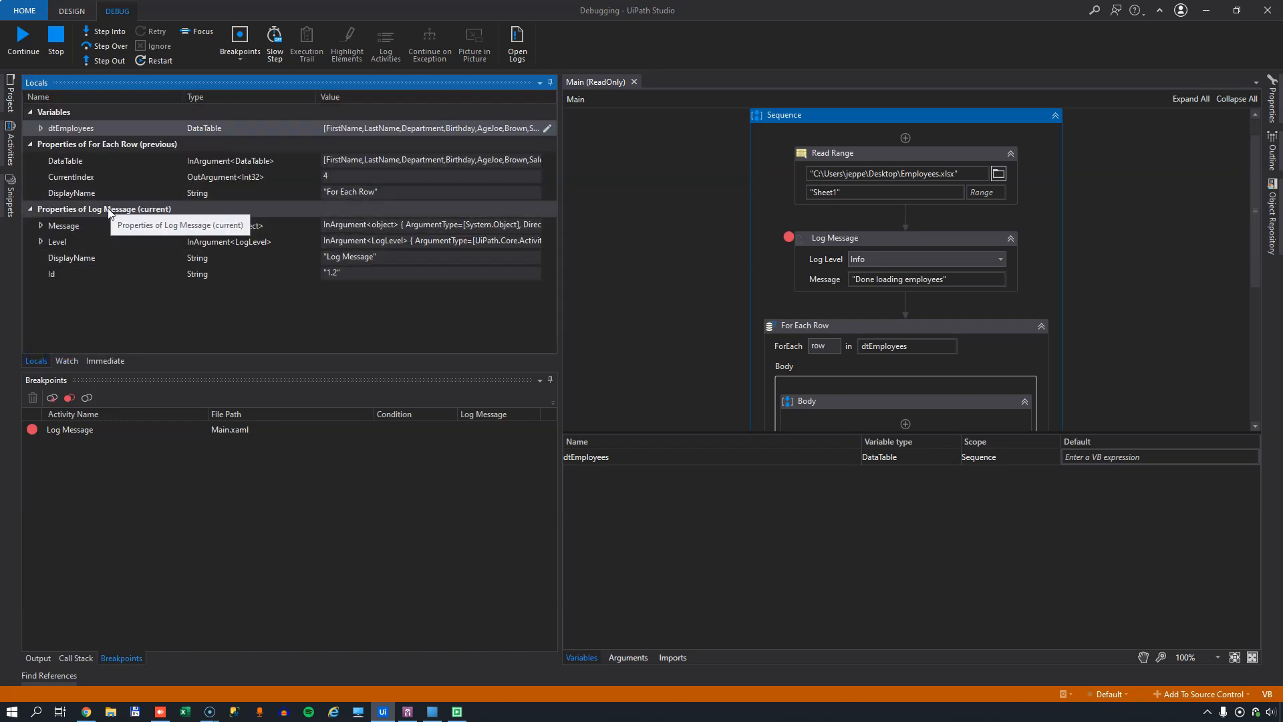
pyautogui.moveTo(200, 286)
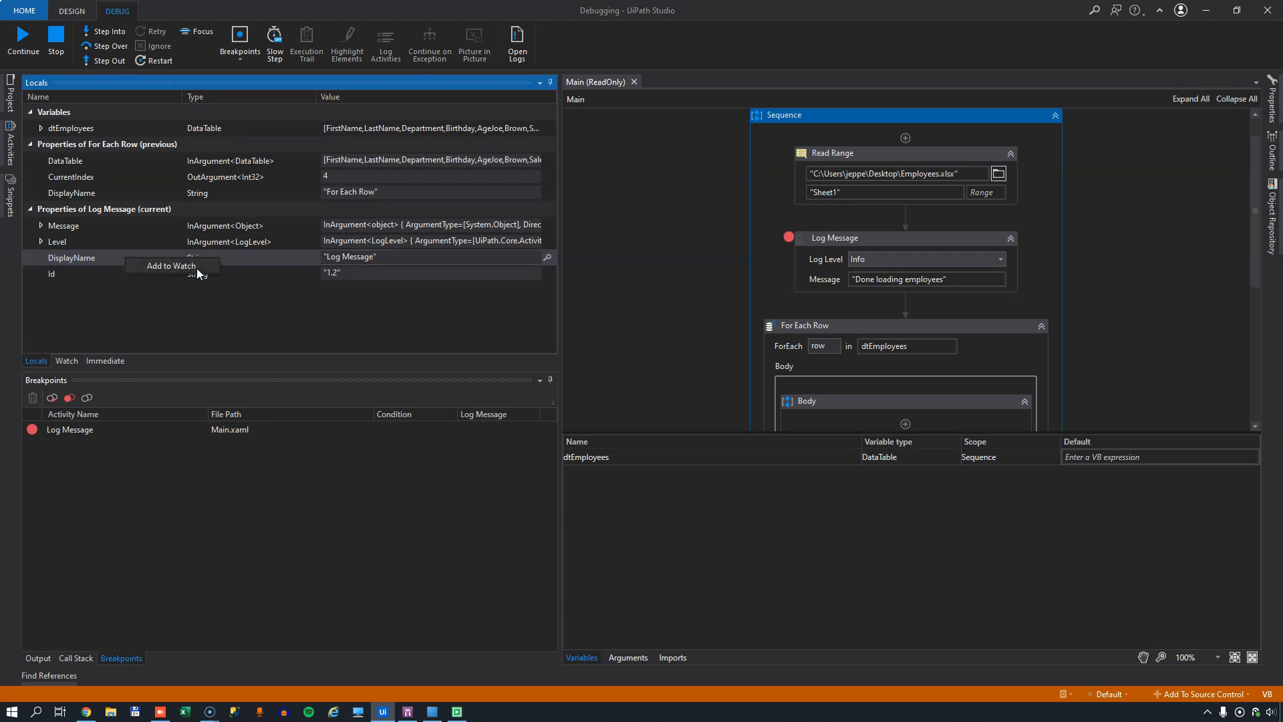
pyautogui.click(62, 361)
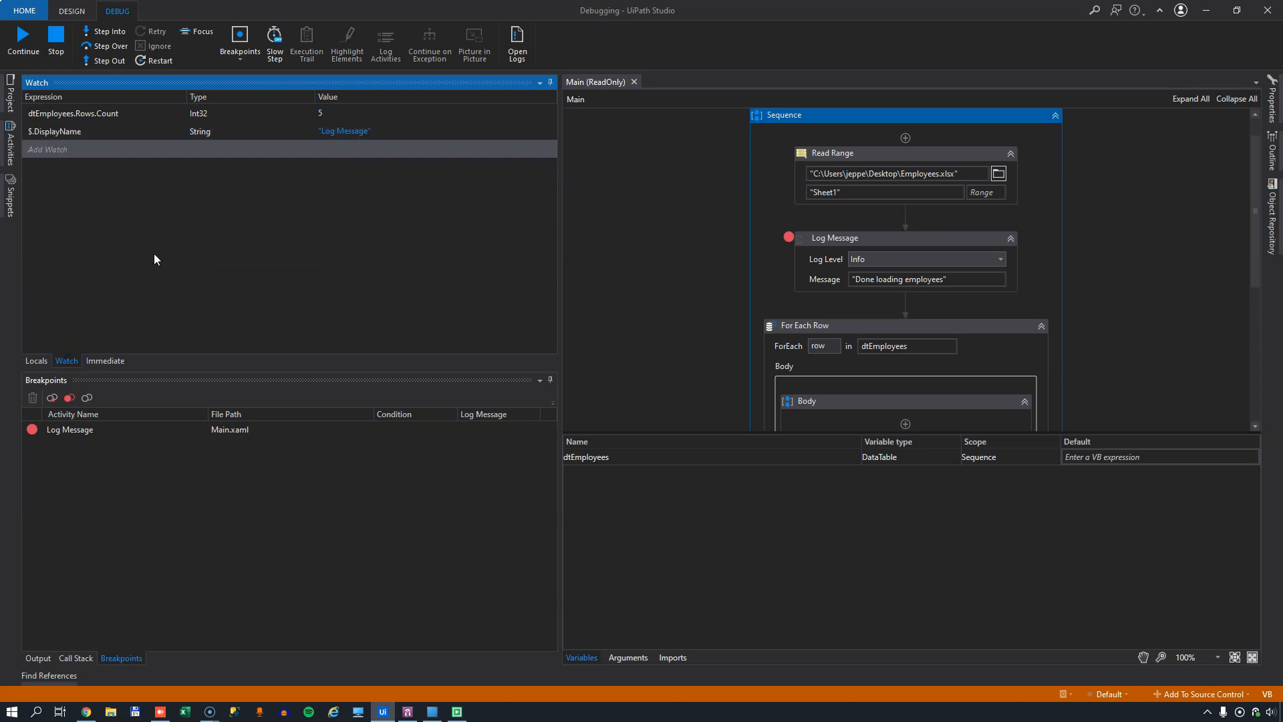
pyautogui.click(105, 361)
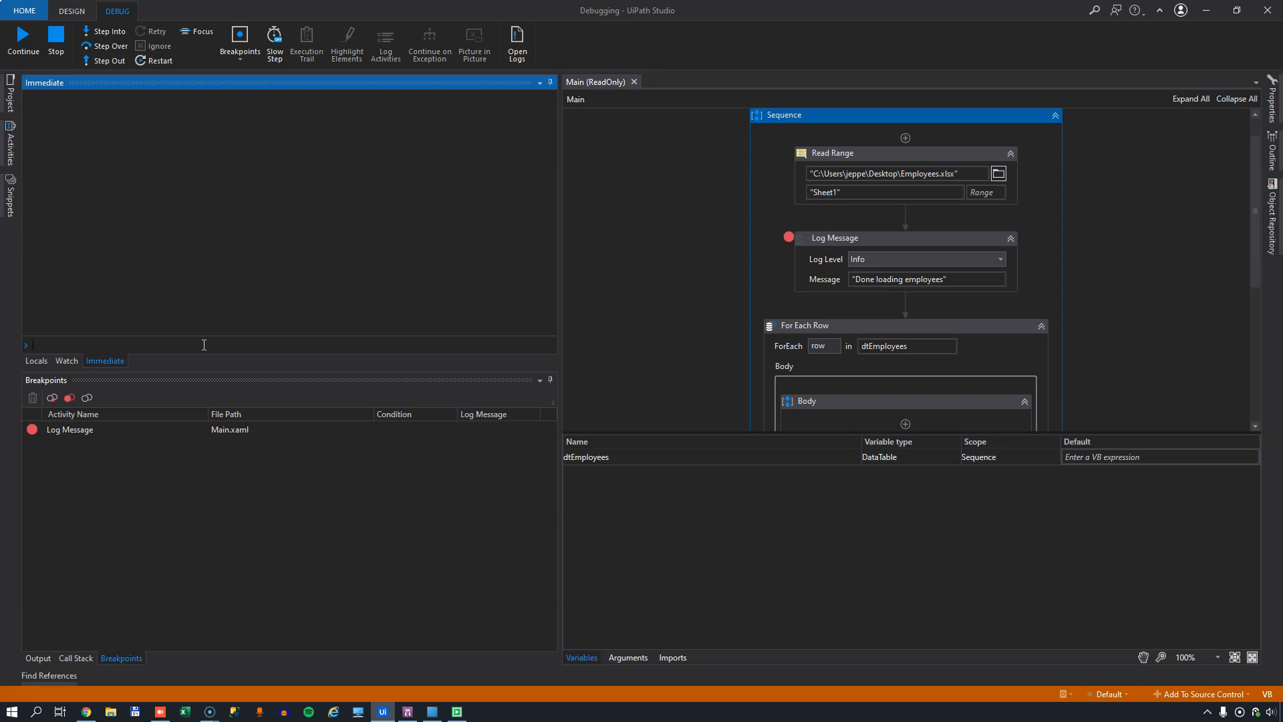
# - Evaluate dtEmployees.Rows.Count in the Immediate window, returning 5
pyautogui.write('dtEmployees')
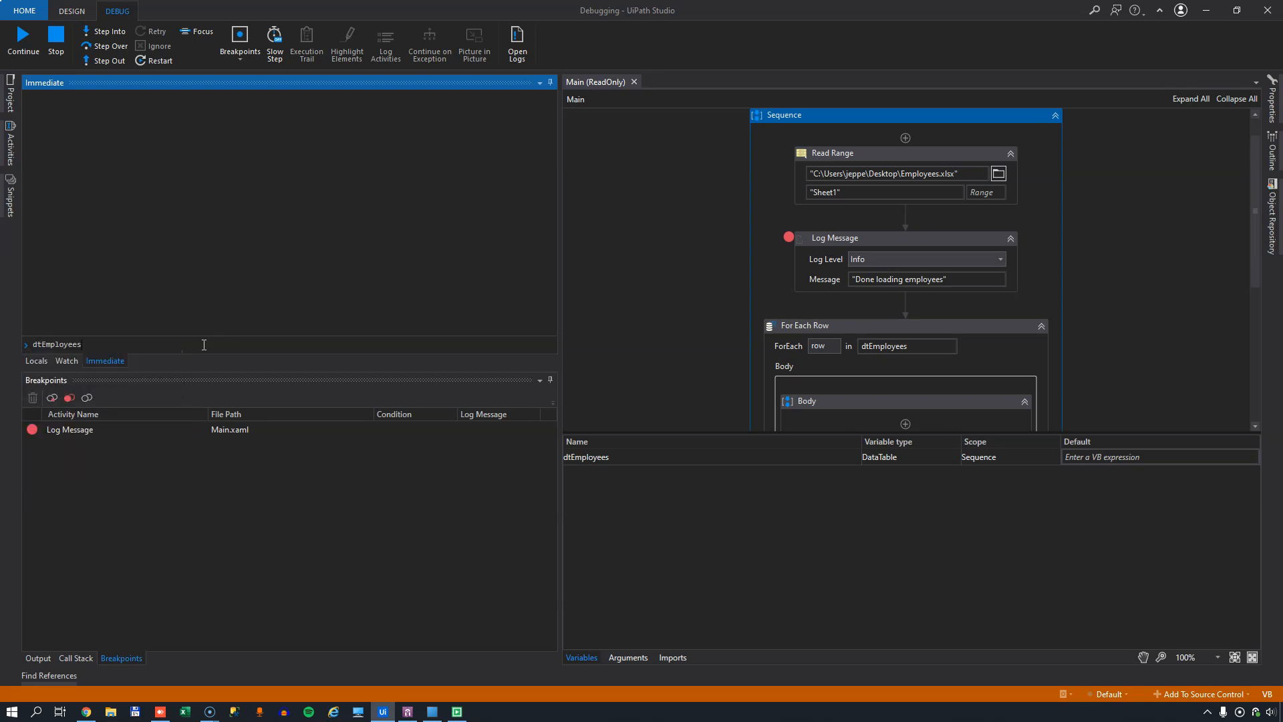
pyautogui.write('.Rows')
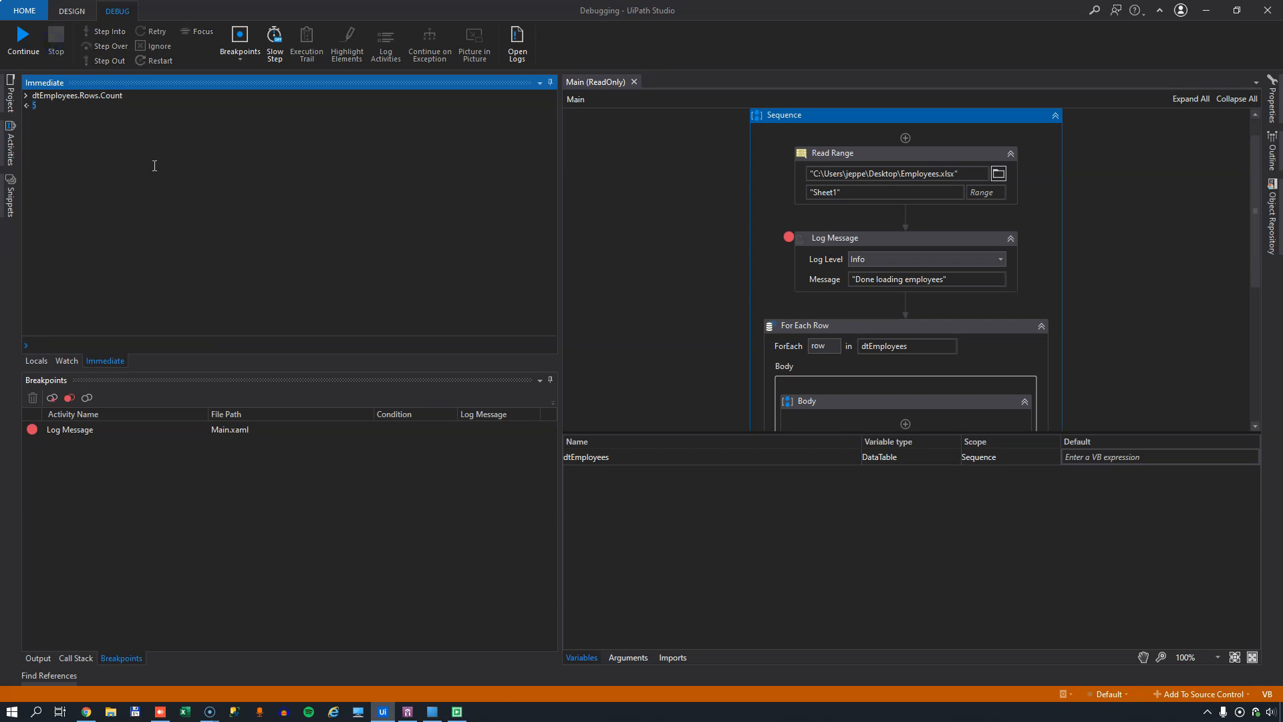
# - In Immediate, evaluate row("FirstName"), rename Joe to Jim, and print the dtEmployees table
pyautogui.click(71, 10)
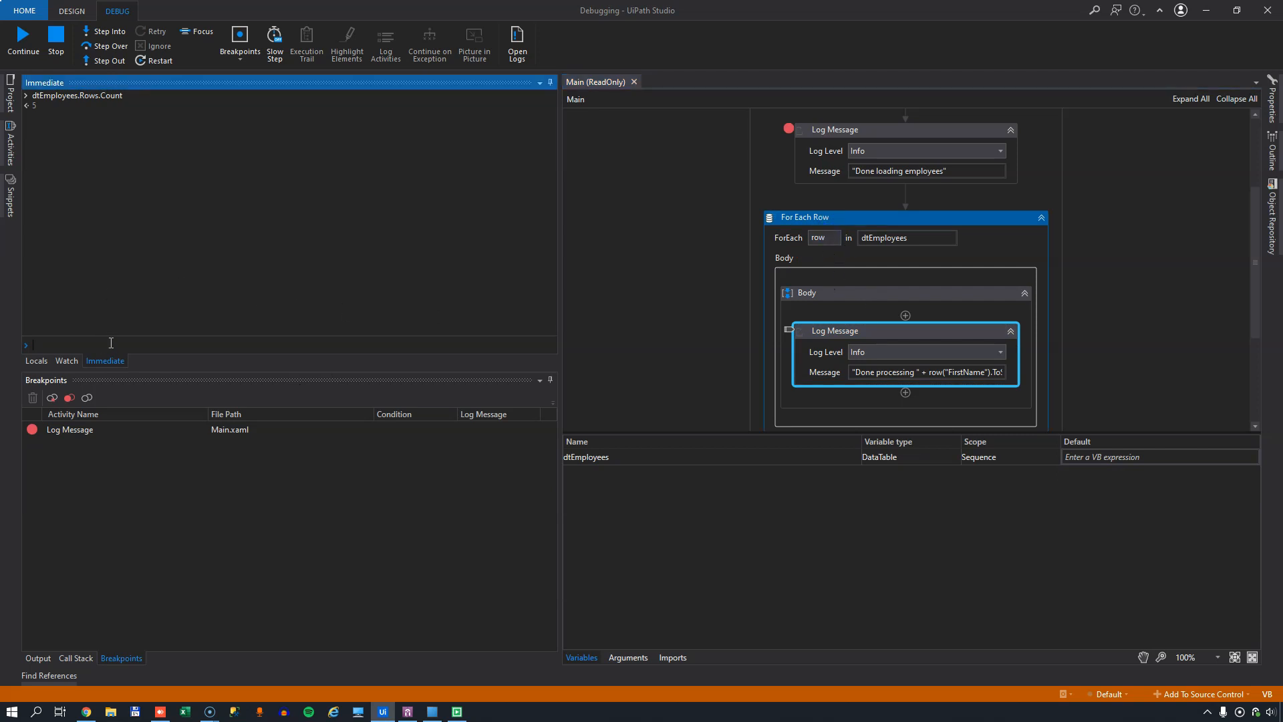
pyautogui.write('row("First")')
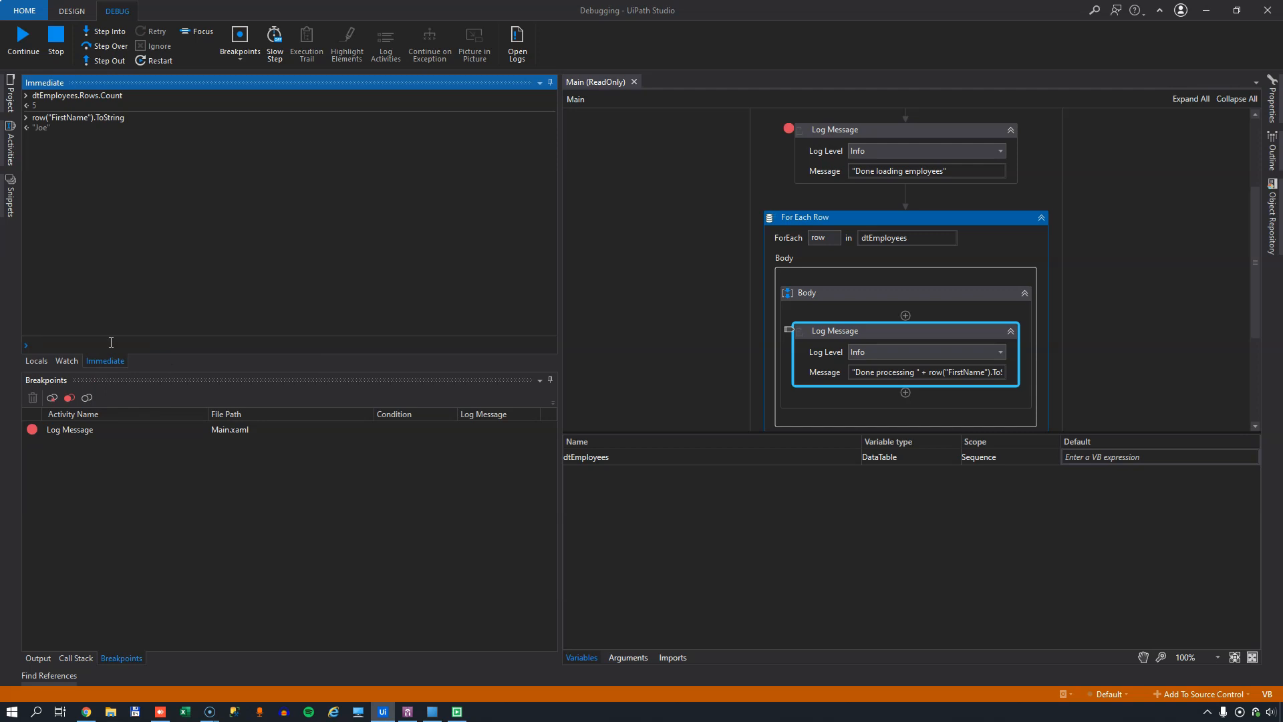
pyautogui.write('row("")')
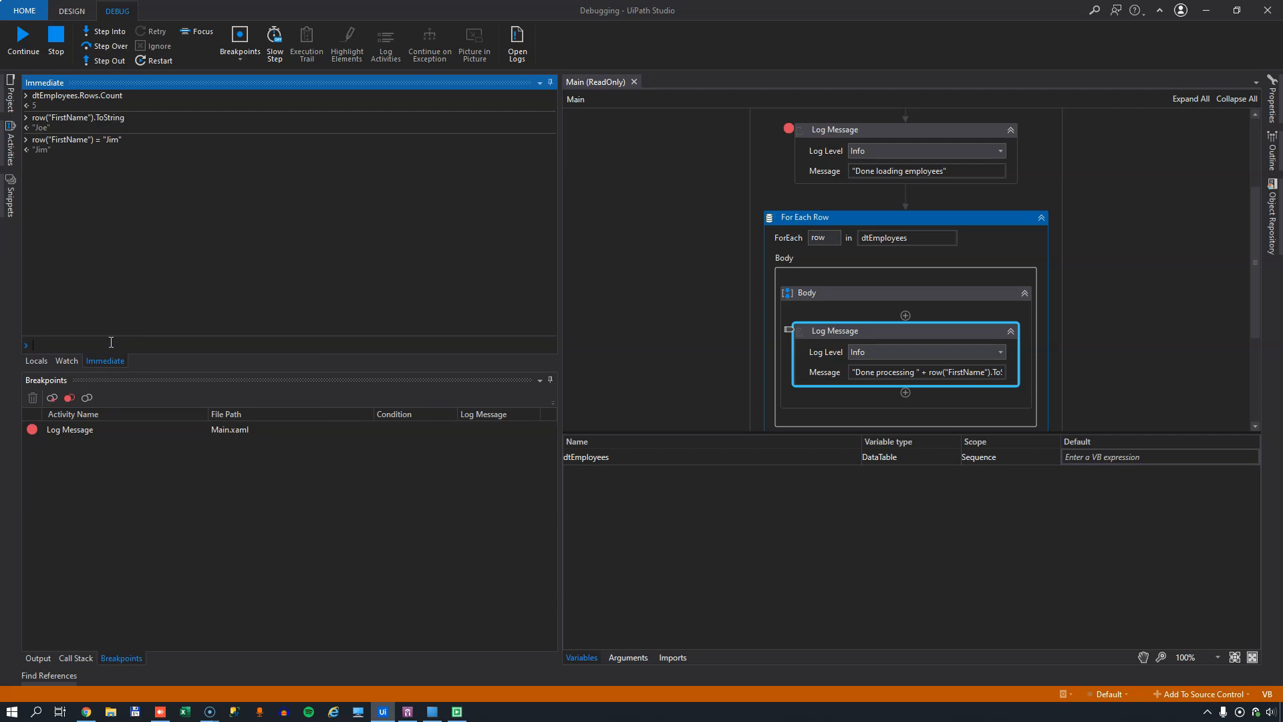
pyautogui.write('dtEmployees')
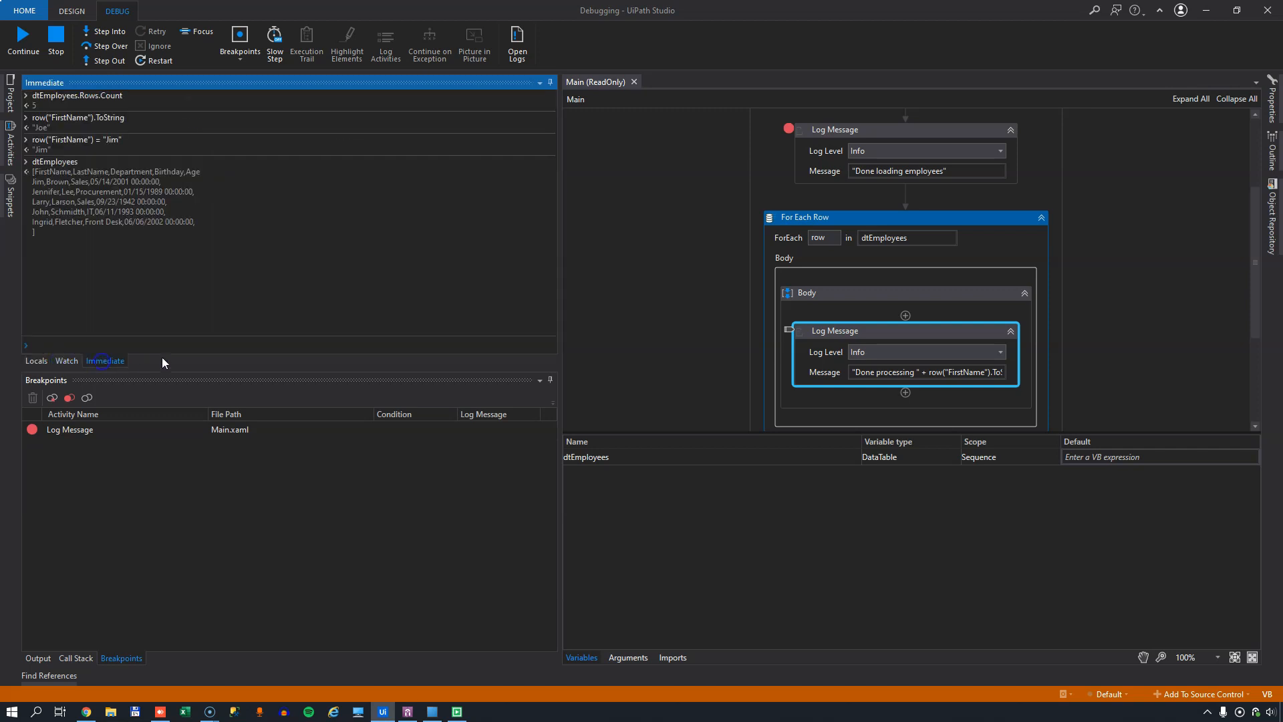
pyautogui.moveTo(231, 313)
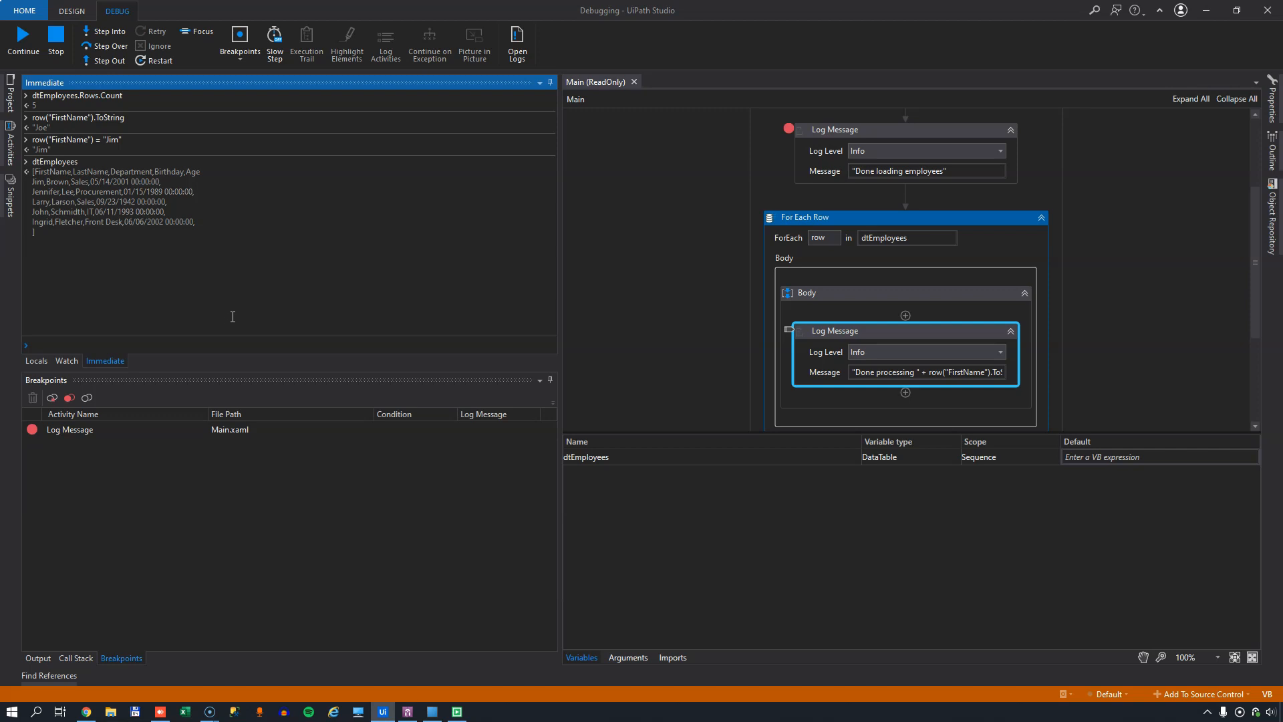
pyautogui.moveTo(227, 319)
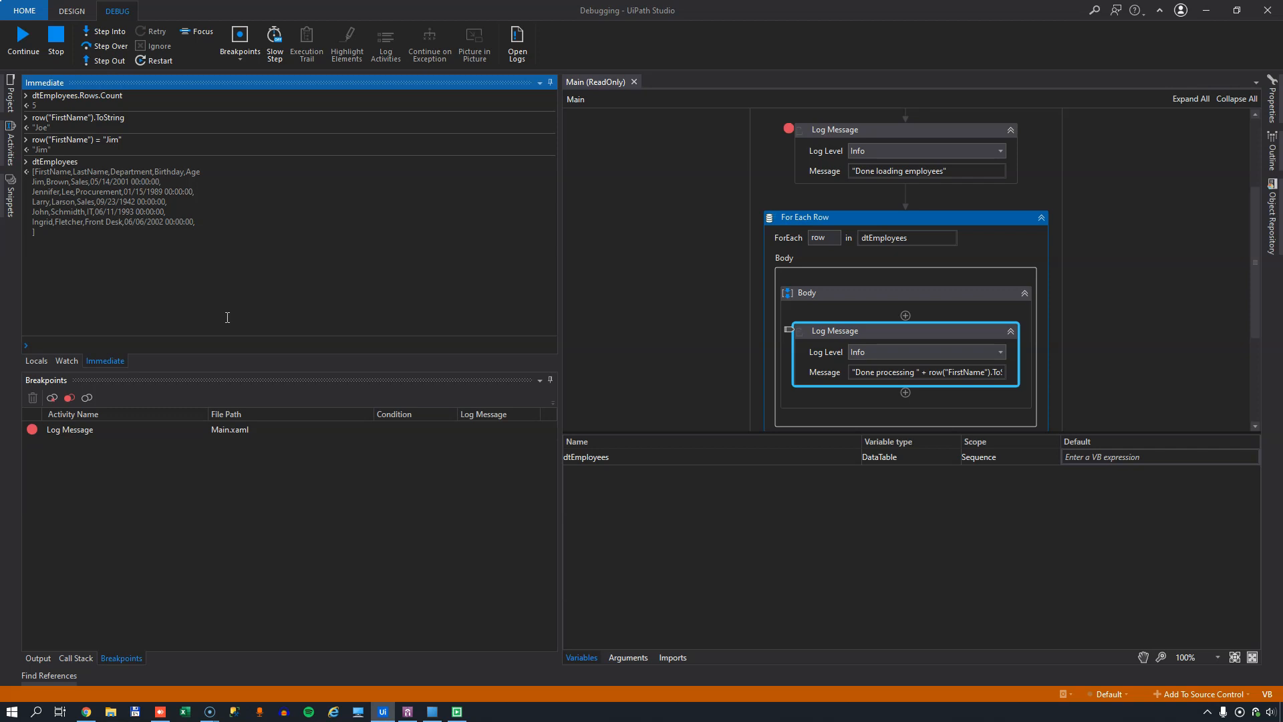
pyautogui.moveTo(222, 317)
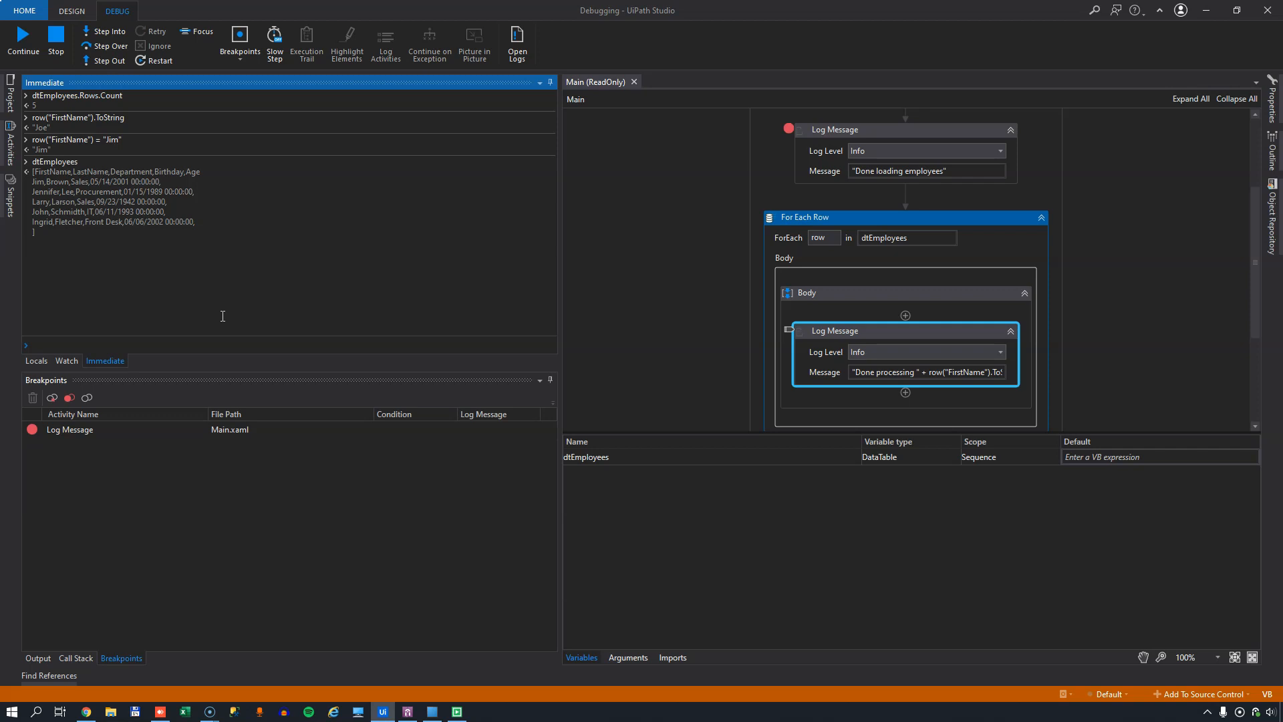